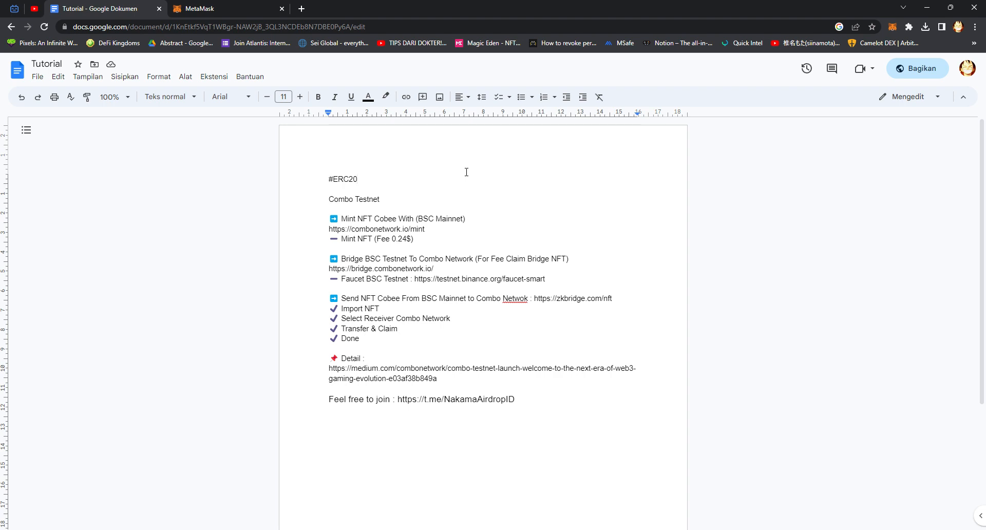
pyautogui.moveTo(499, 219)
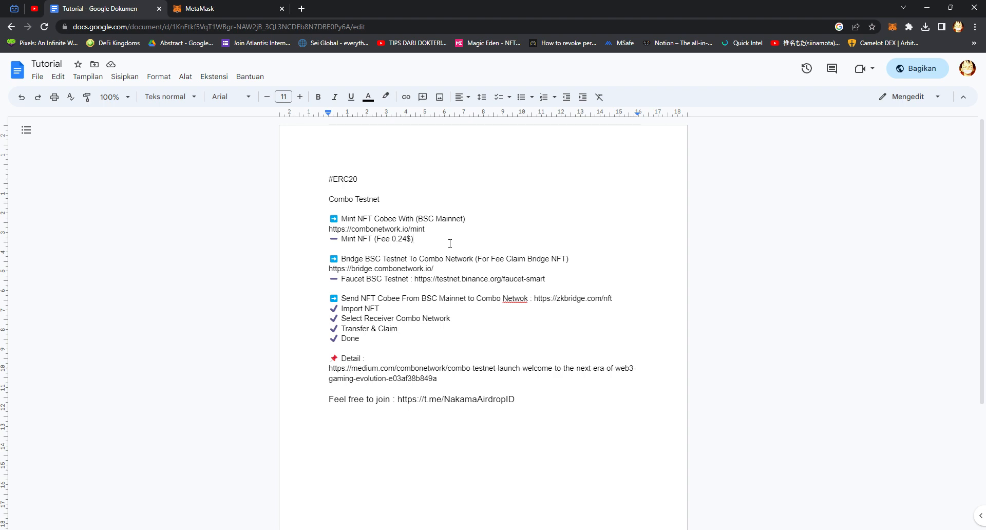
pyautogui.moveTo(450, 219)
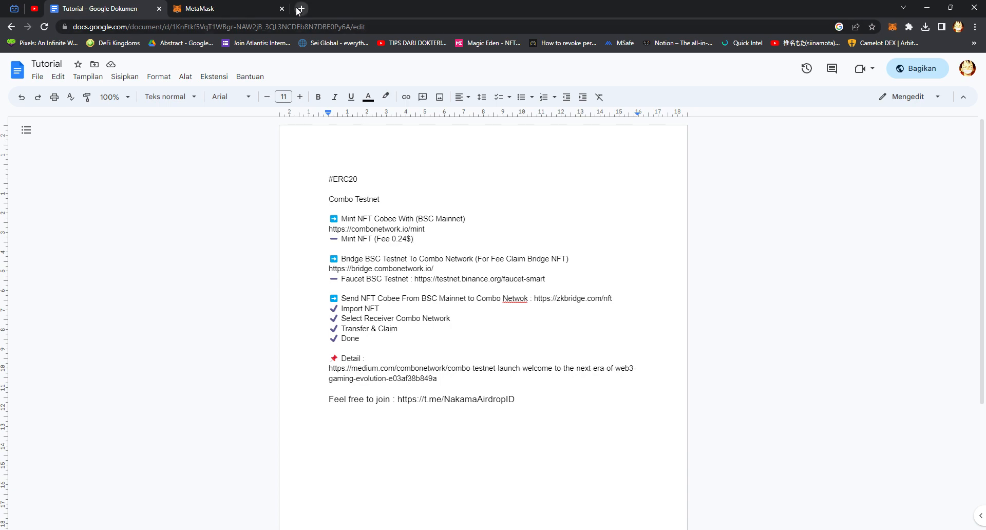
# Search for the MetaMask wallet extension and open its Chrome Web Store listing in a new tab.
pyautogui.click(300, 8)
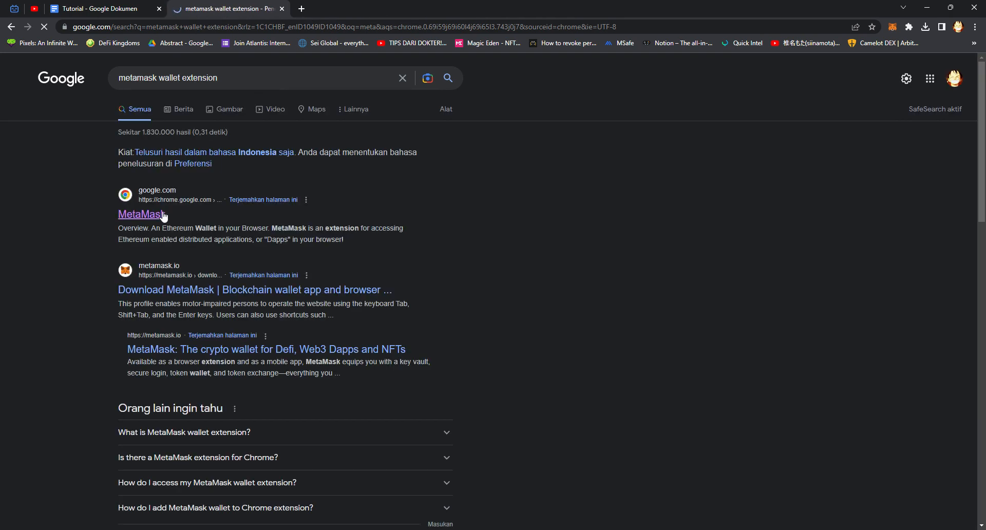
pyautogui.click(141, 214)
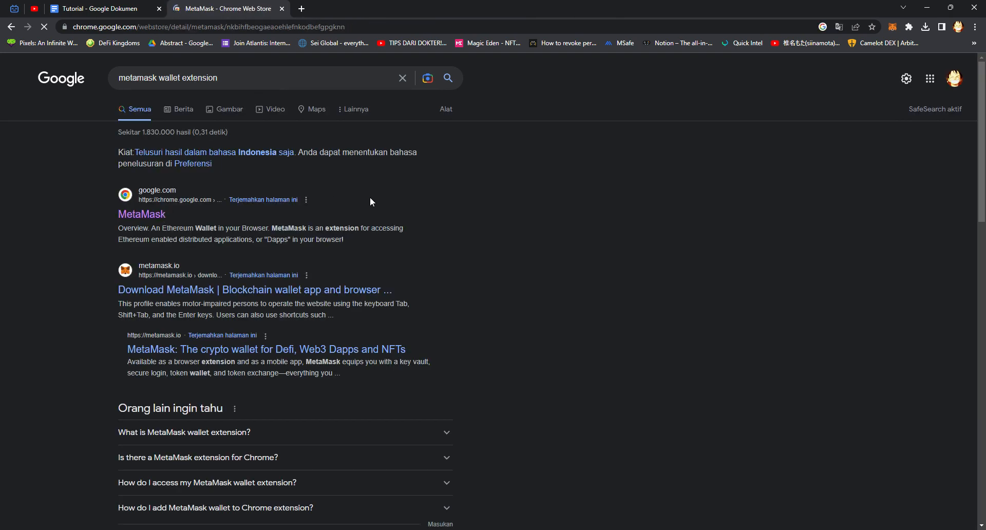
pyautogui.click(141, 215)
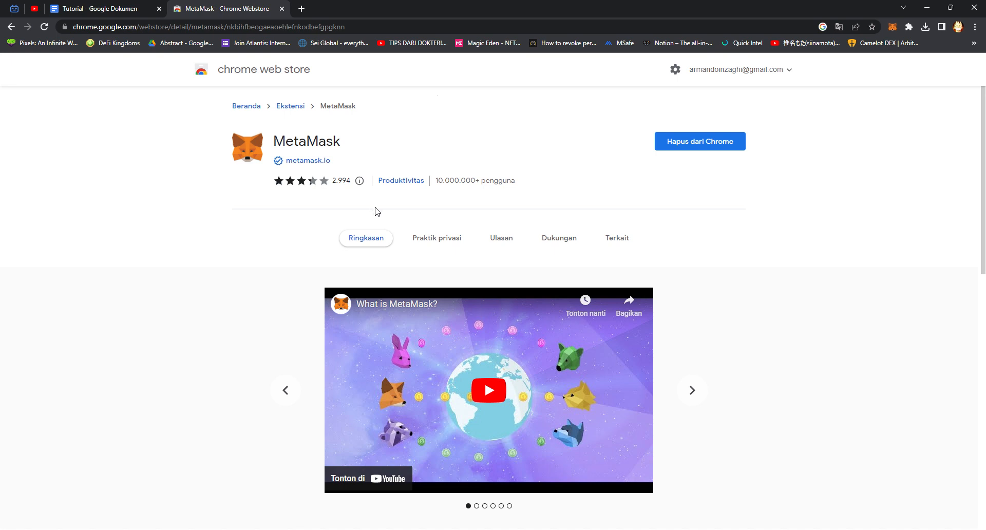
pyautogui.moveTo(627, 106)
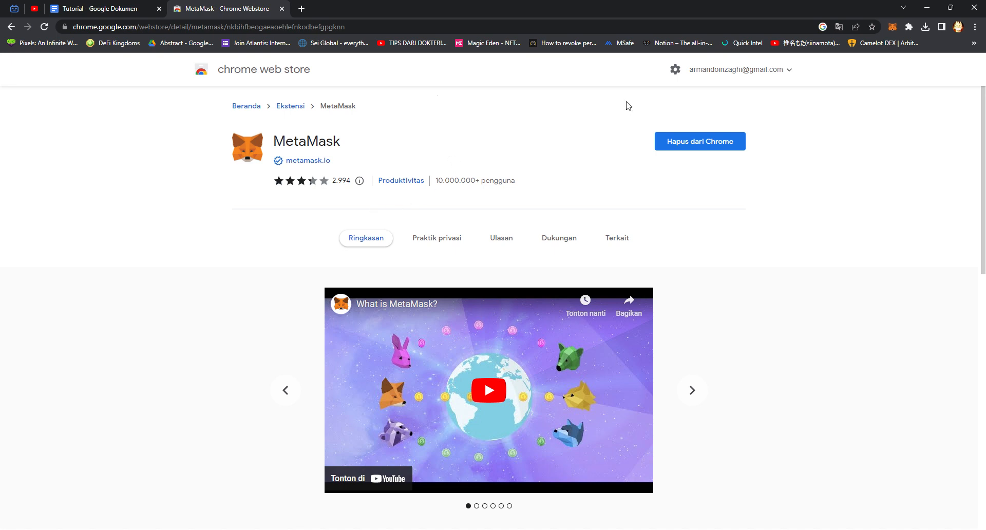
pyautogui.moveTo(853, 137)
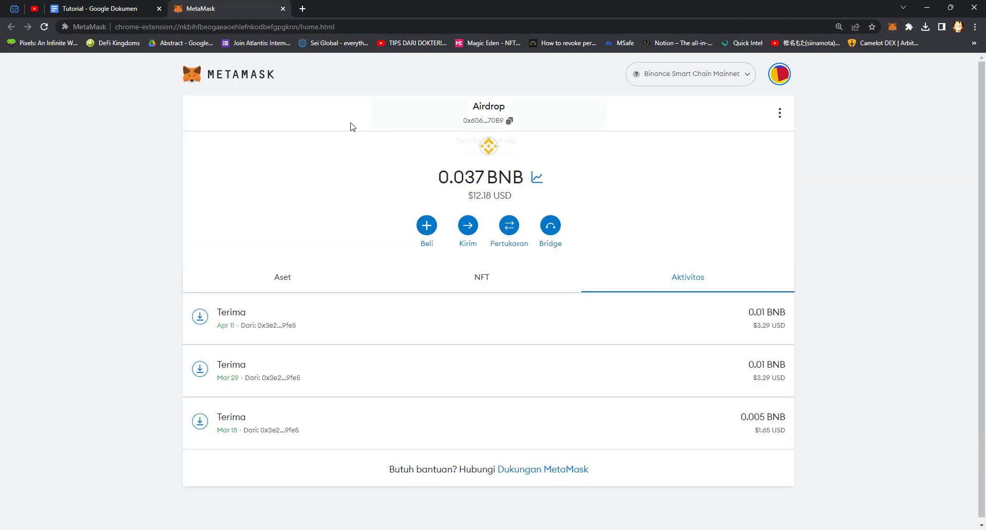
pyautogui.click(689, 74)
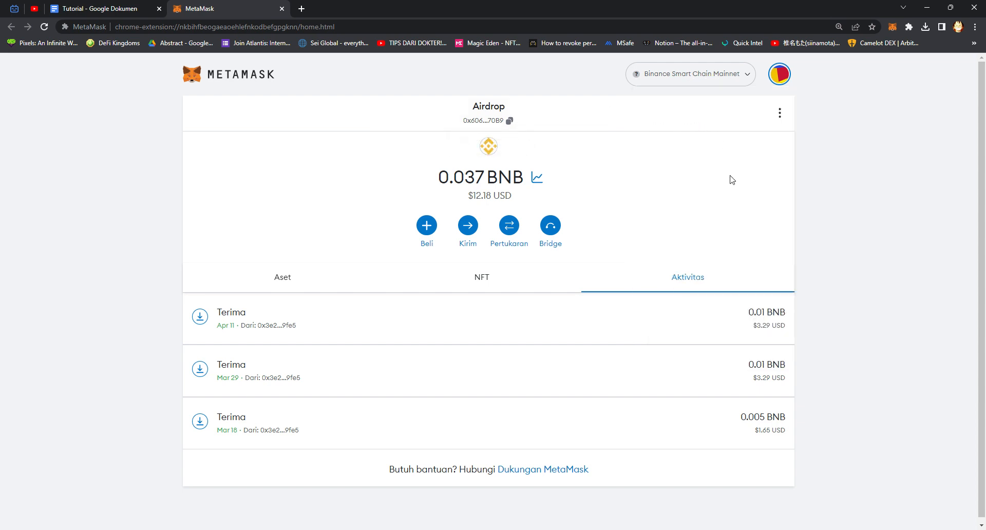
pyautogui.click(778, 73)
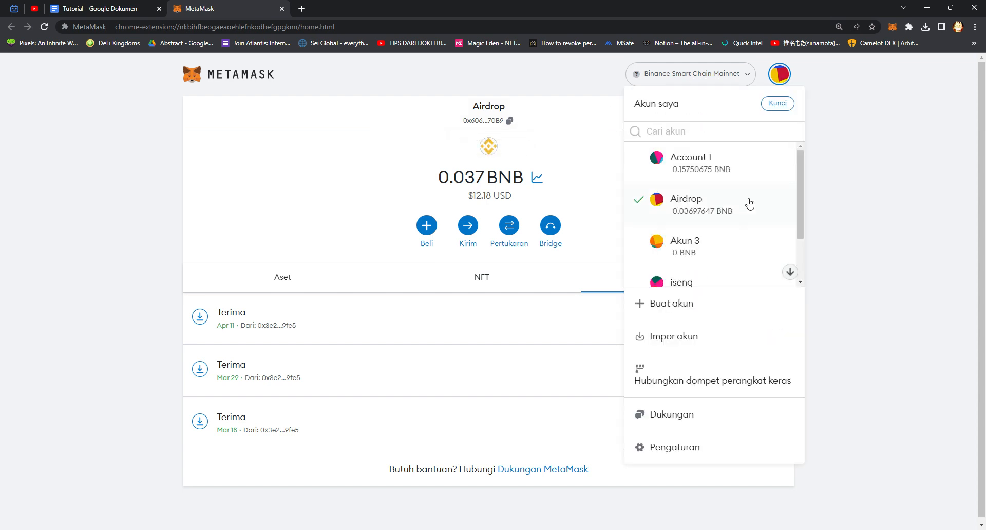
pyautogui.click(675, 446)
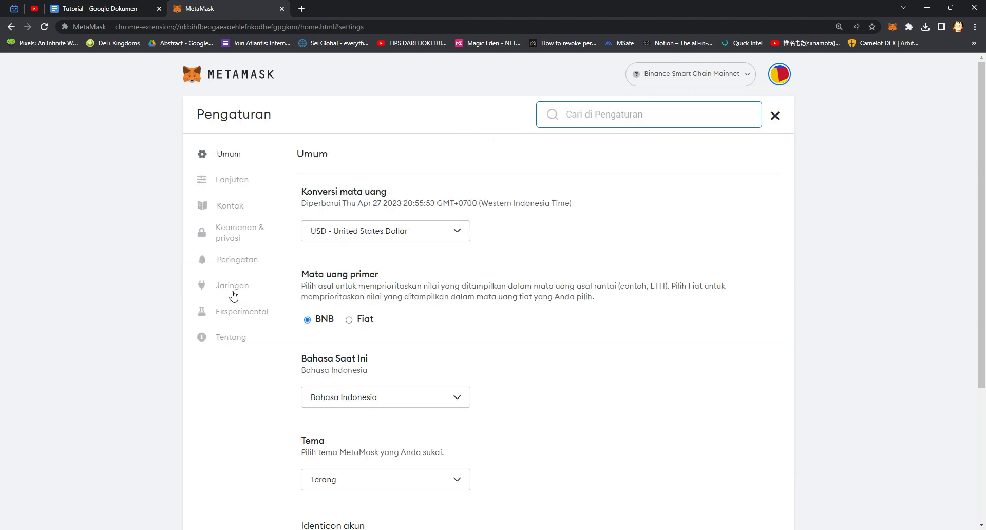
pyautogui.click(232, 284)
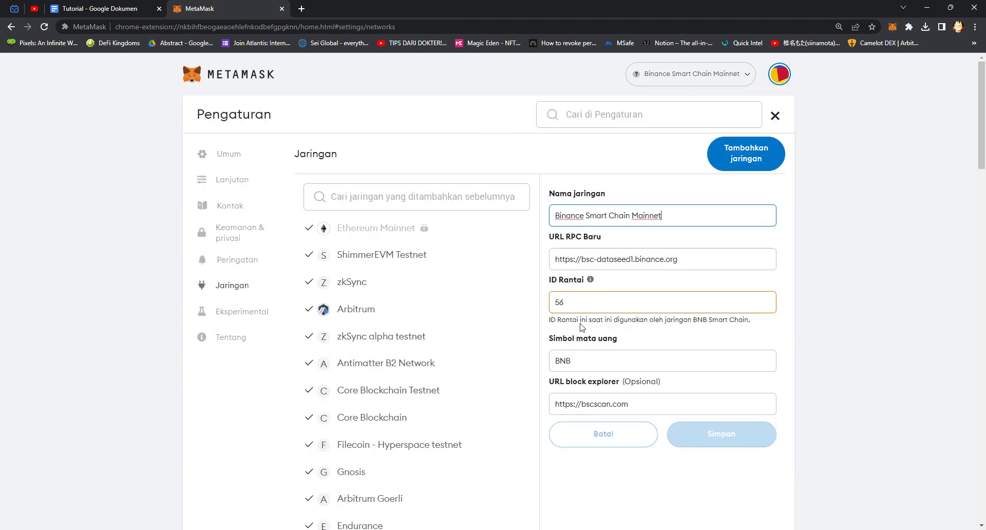
pyautogui.moveTo(700, 203)
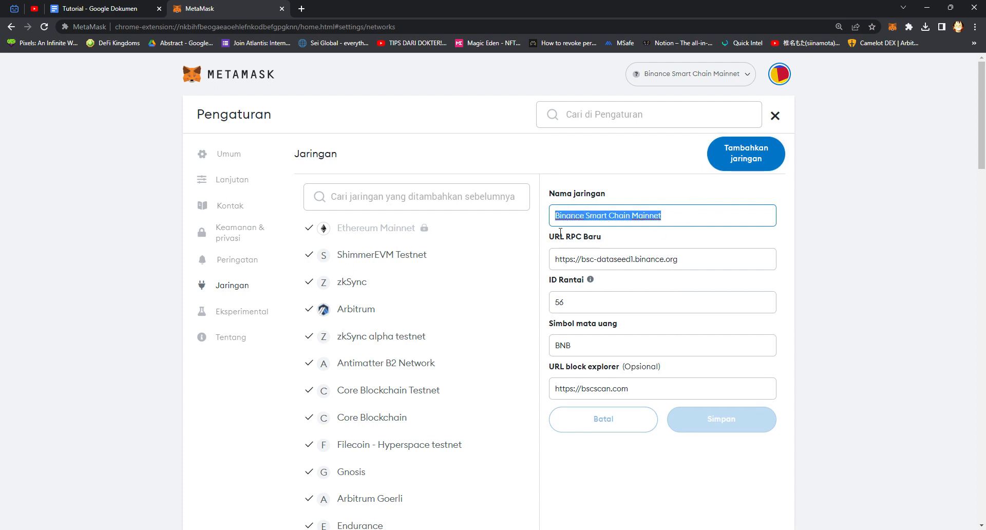
pyautogui.click(662, 302)
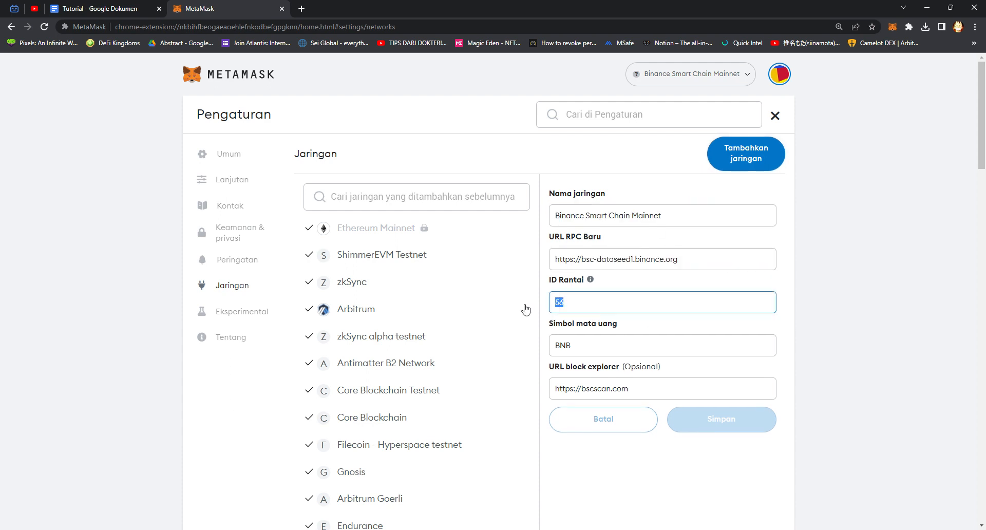
pyautogui.click(661, 387)
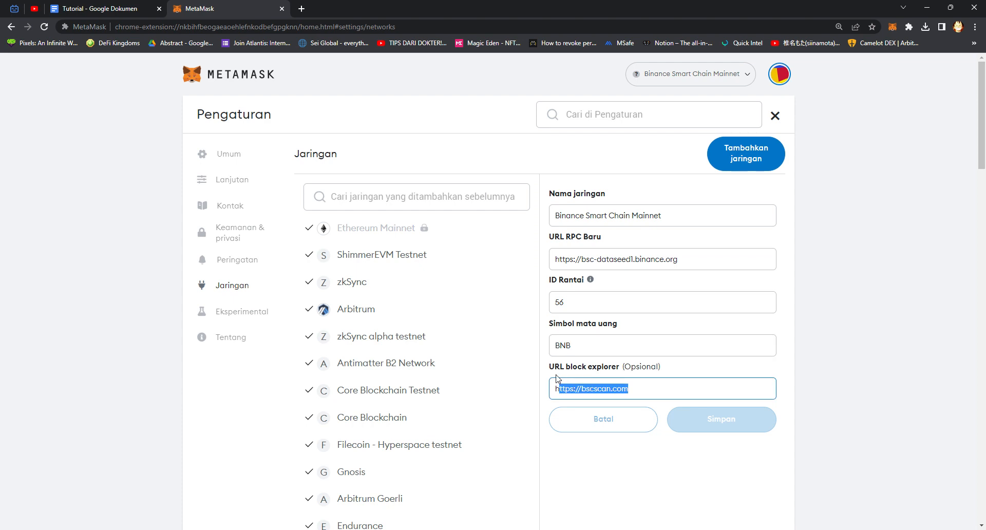
pyautogui.moveTo(738, 373)
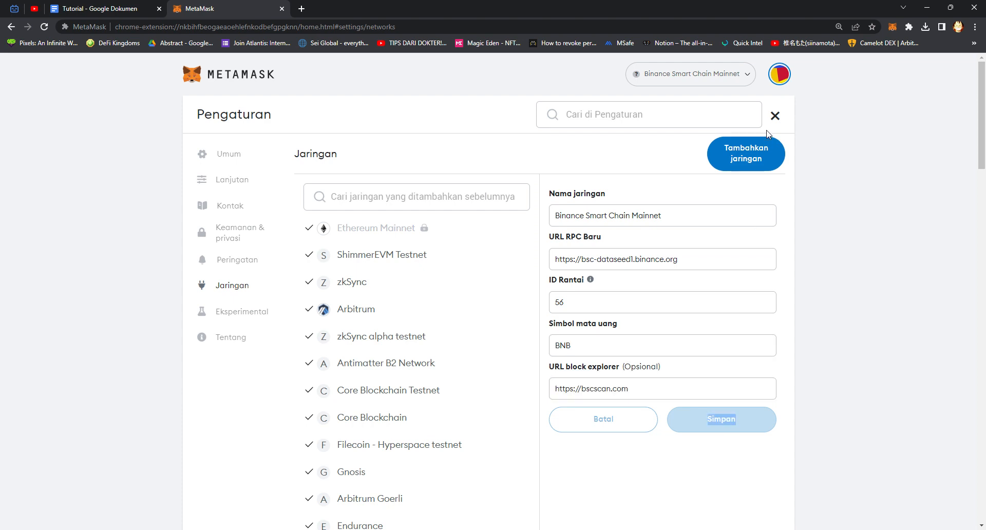
pyautogui.click(774, 115)
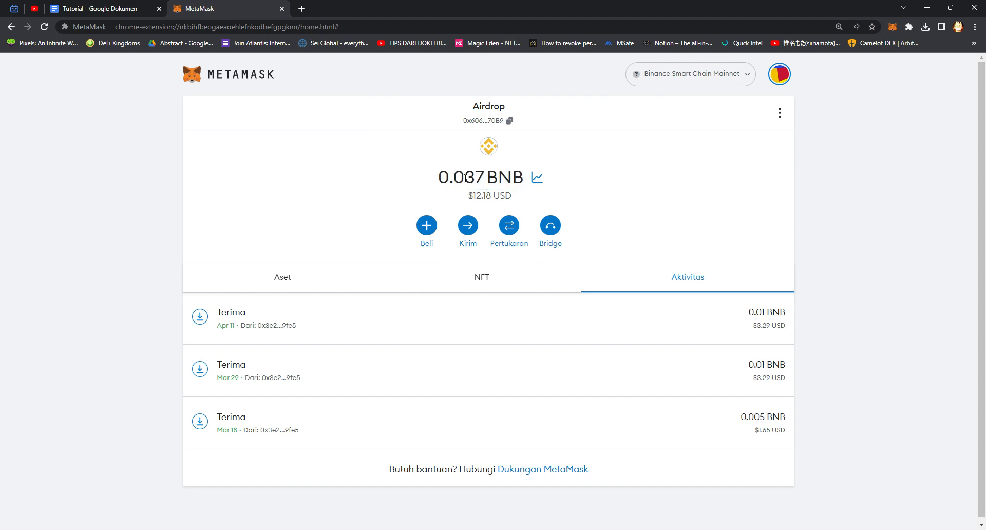
pyautogui.moveTo(359, 182)
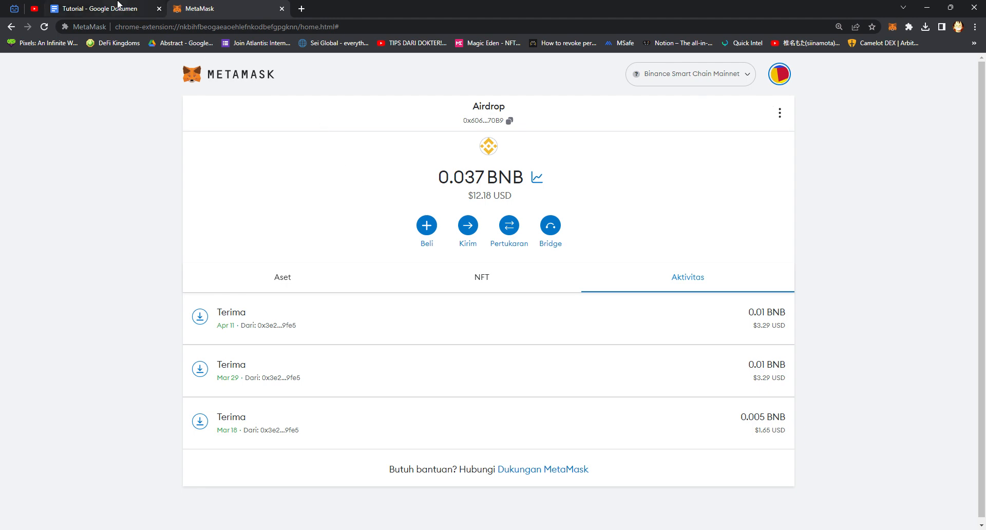
# Open a new tab and go to combonetwork.io/mint.
pyautogui.click(94, 8)
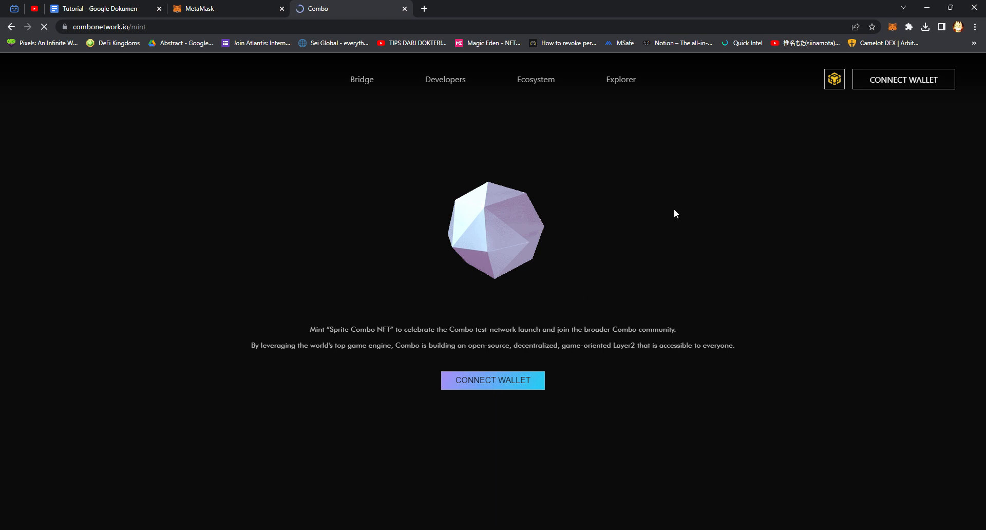
pyautogui.moveTo(666, 206)
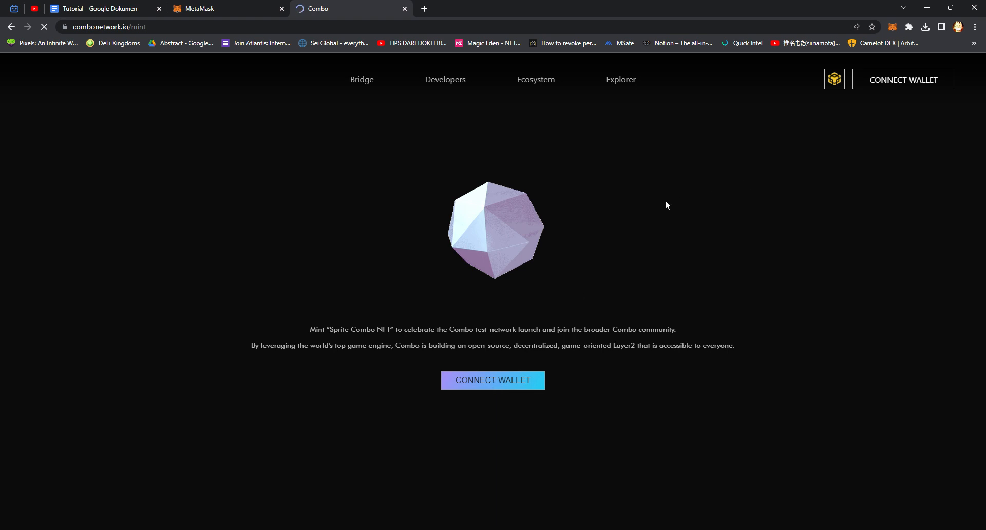
pyautogui.moveTo(769, 194)
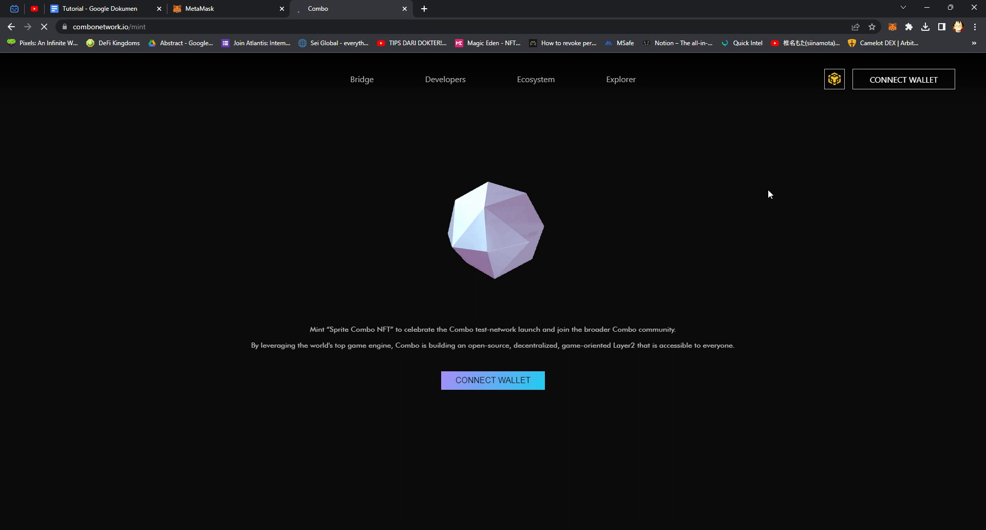
pyautogui.moveTo(766, 169)
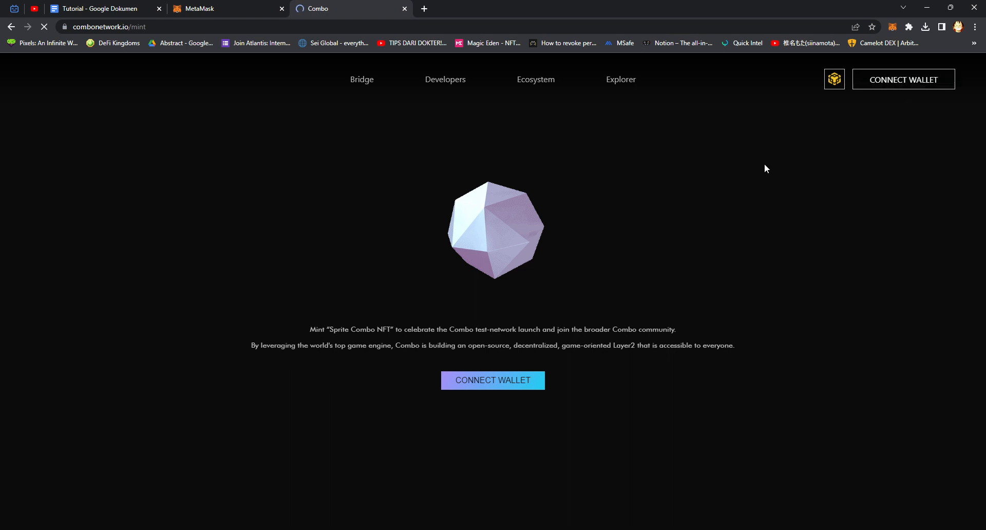
pyautogui.moveTo(754, 219)
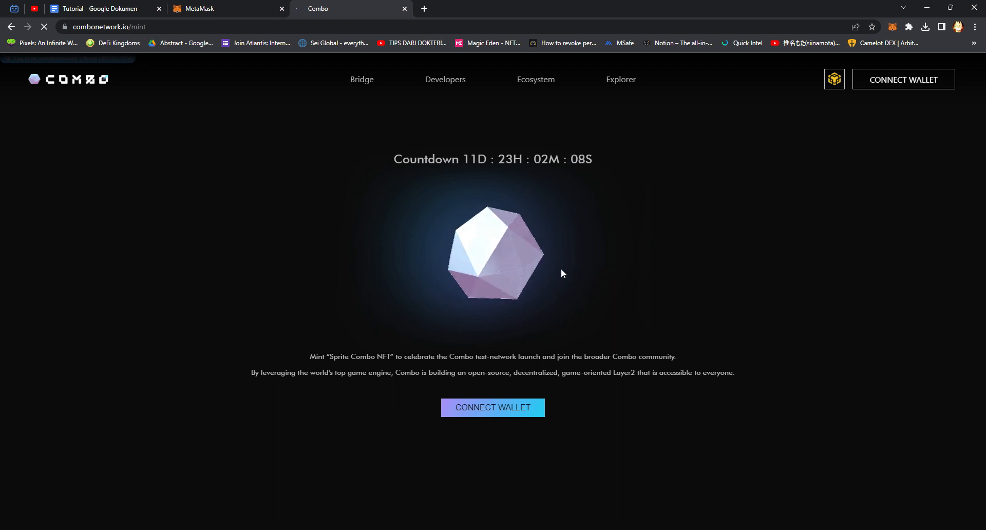
# Connect the MetaMask wallet 0x6066…70B9 and open the official Combo Discord invite.
pyautogui.click(492, 407)
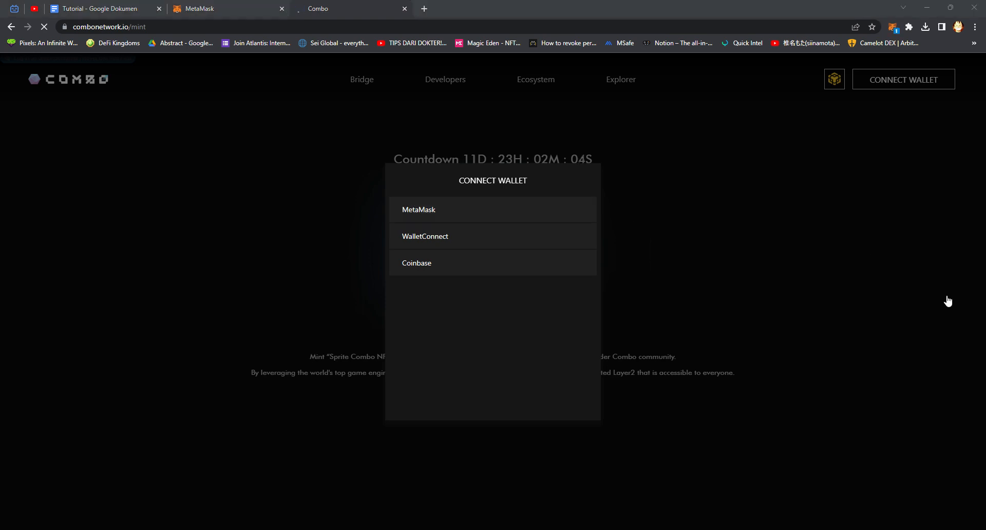
pyautogui.click(418, 209)
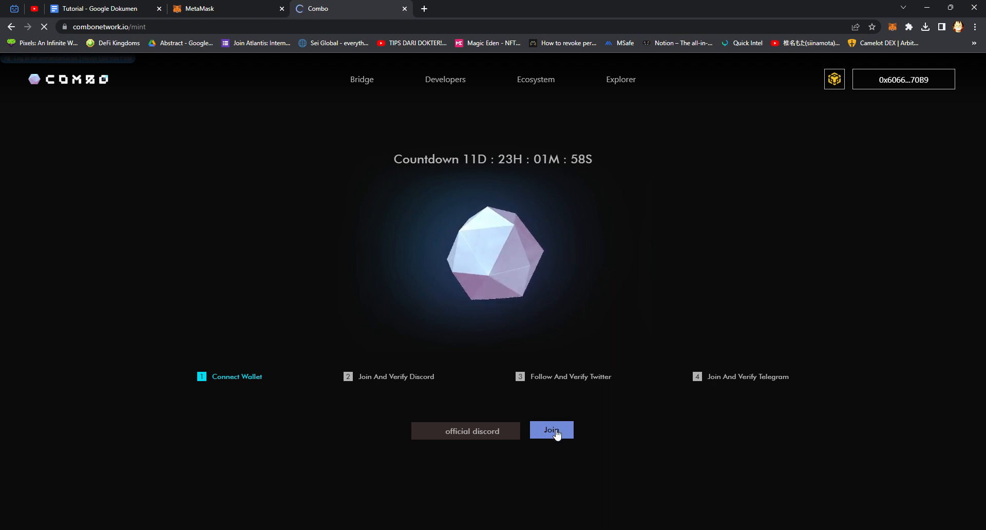
pyautogui.click(551, 430)
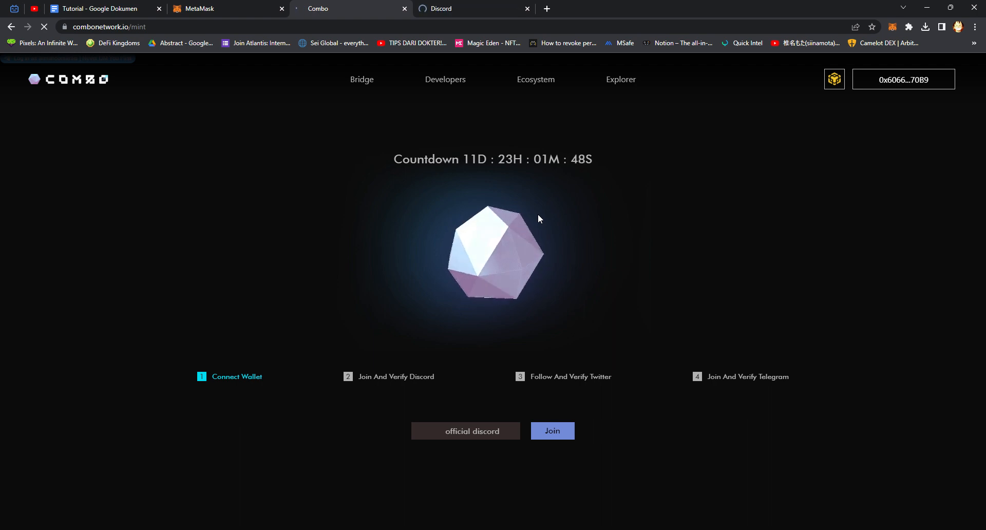
# Authorize Combo on Discord, accept the COMBO server invite, and get verified there.
pyautogui.click(552, 430)
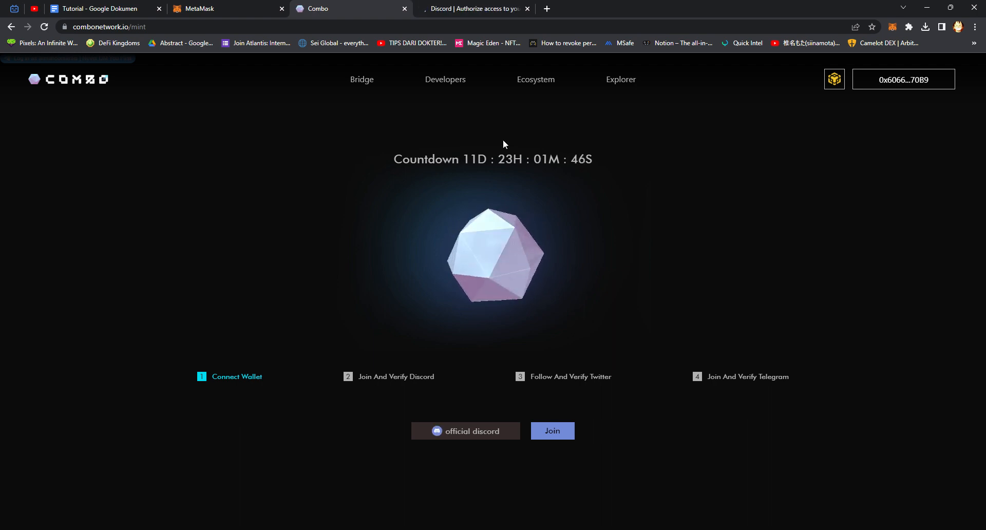
pyautogui.click(551, 430)
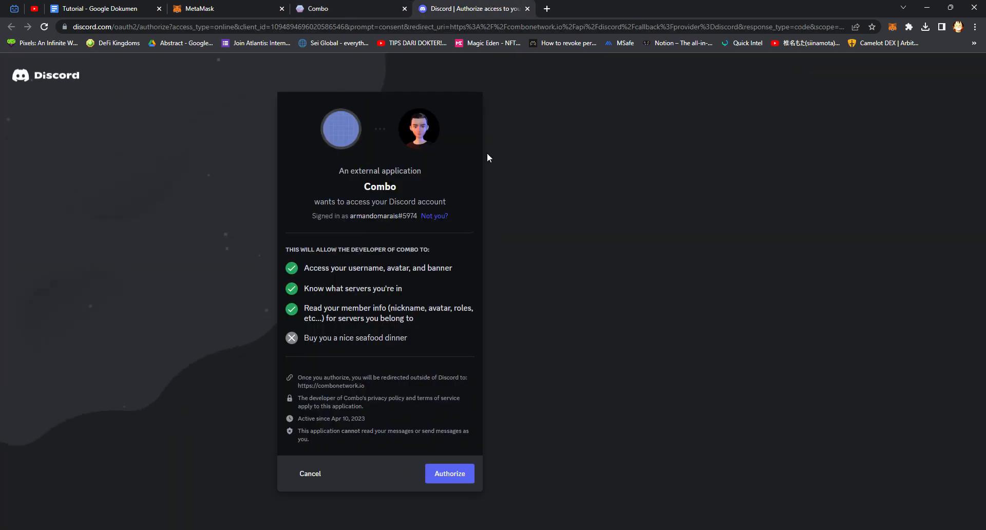
pyautogui.click(448, 474)
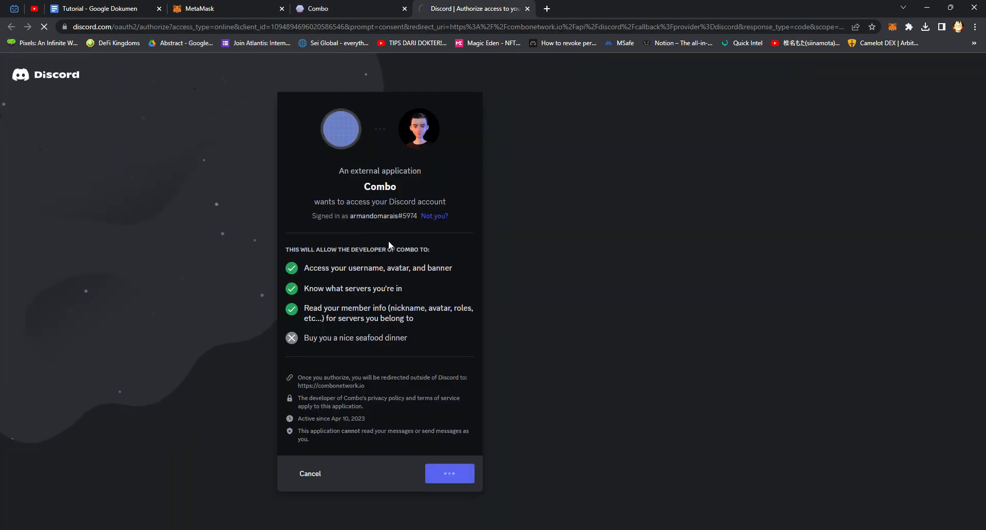
pyautogui.click(449, 473)
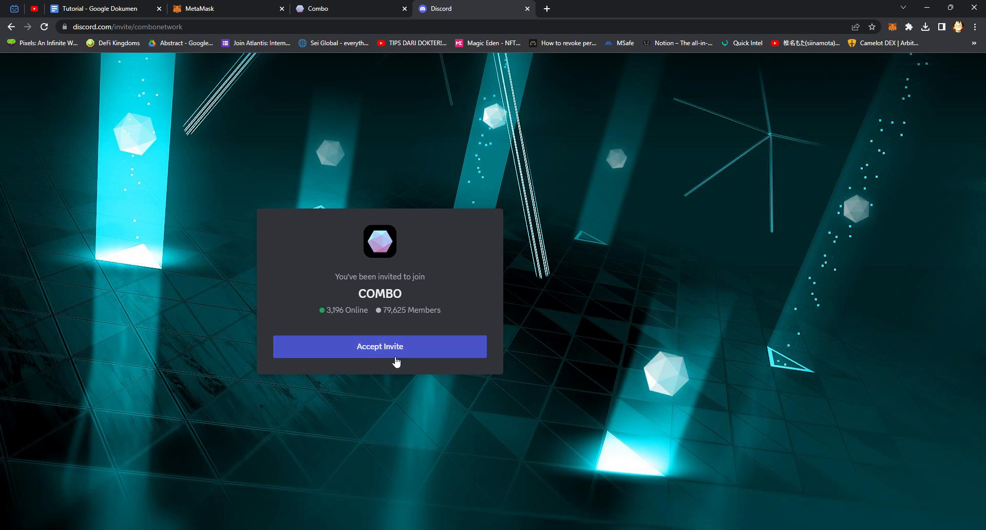
pyautogui.click(378, 346)
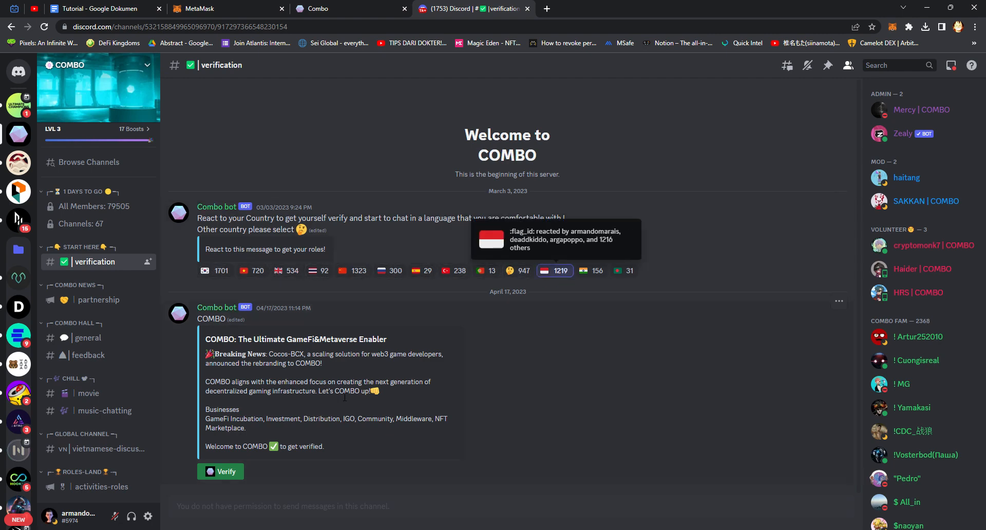
pyautogui.click(220, 470)
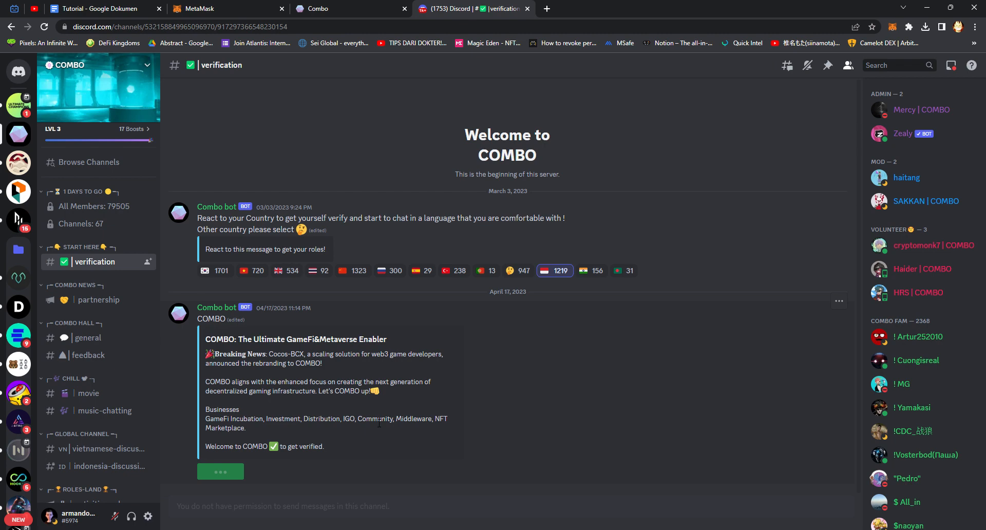
pyautogui.click(220, 471)
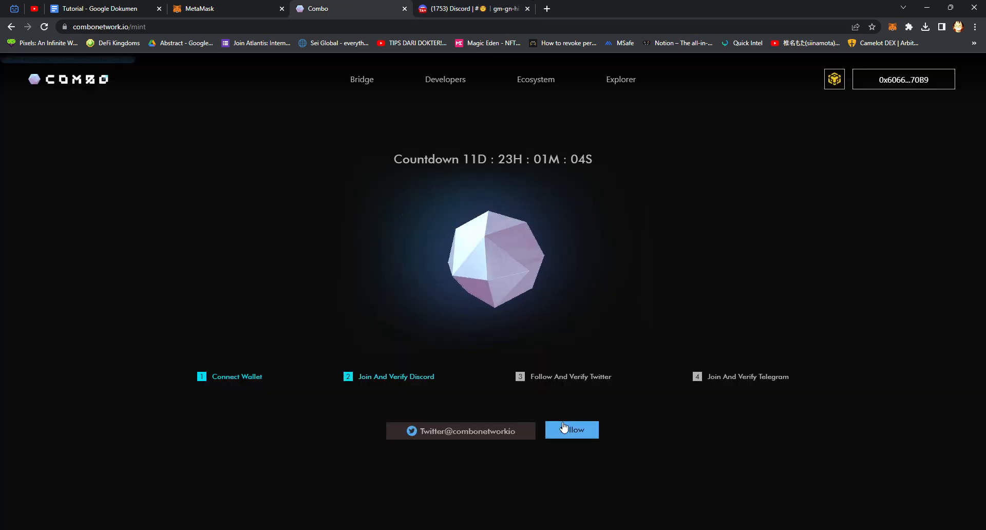
pyautogui.click(570, 430)
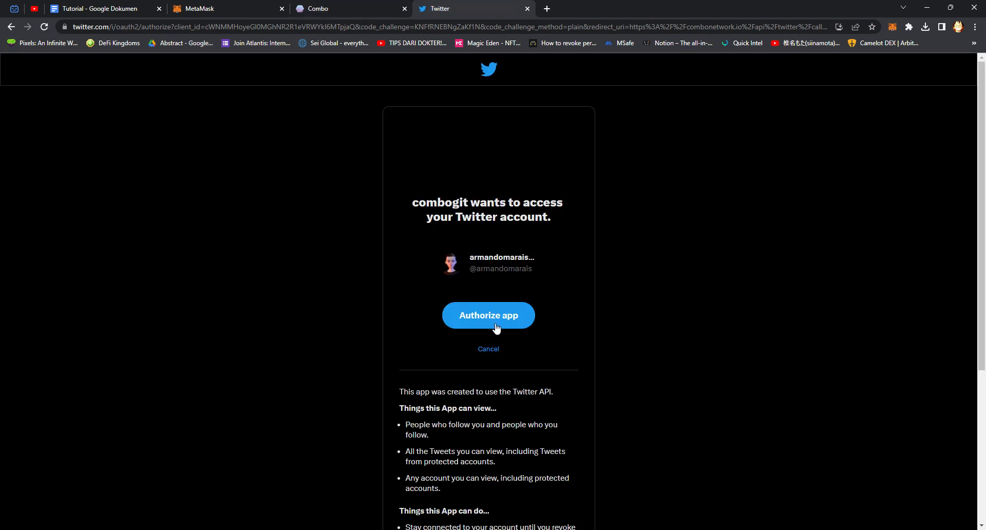
pyautogui.click(488, 314)
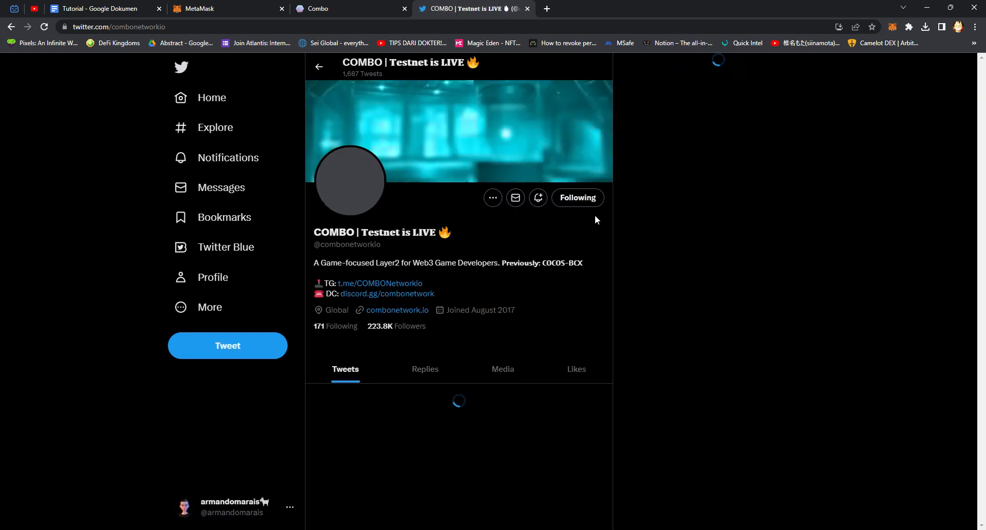
pyautogui.click(335, 328)
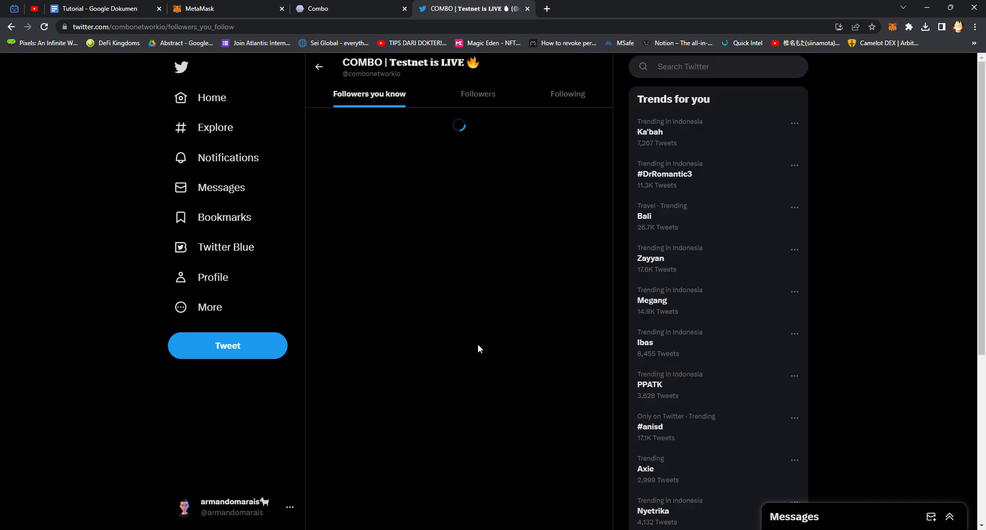
pyautogui.click(319, 67)
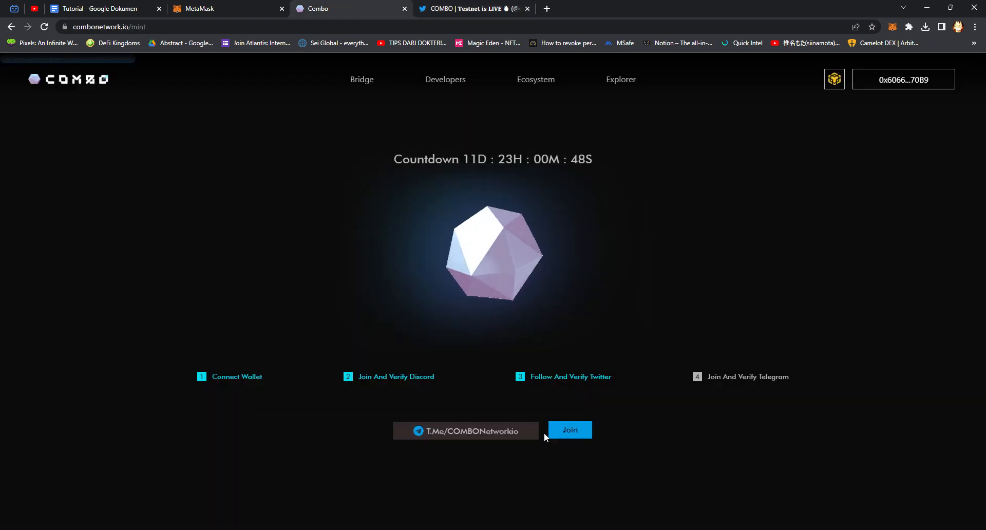
# Join the Combo Telegram group, verify membership, and accept combonetwork.io's Telegram access.
pyautogui.click(568, 429)
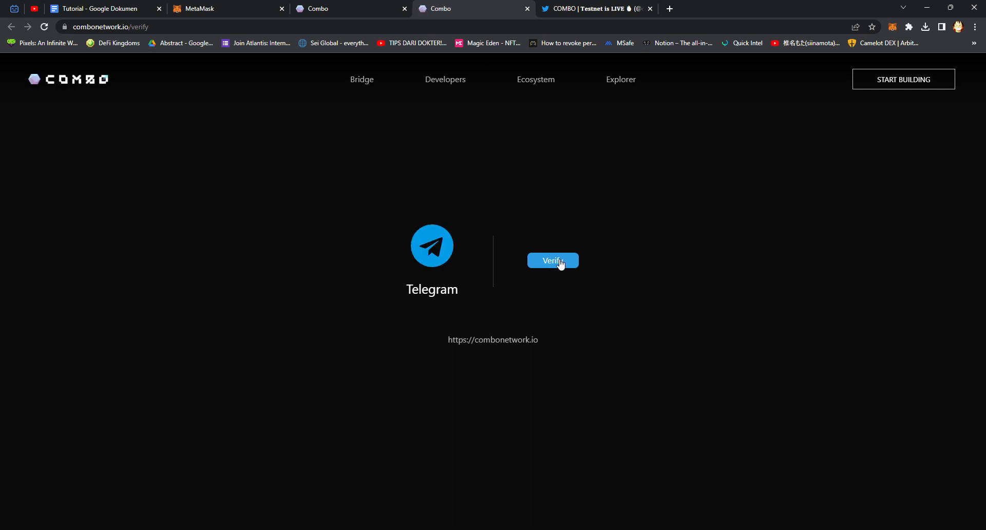
pyautogui.click(552, 260)
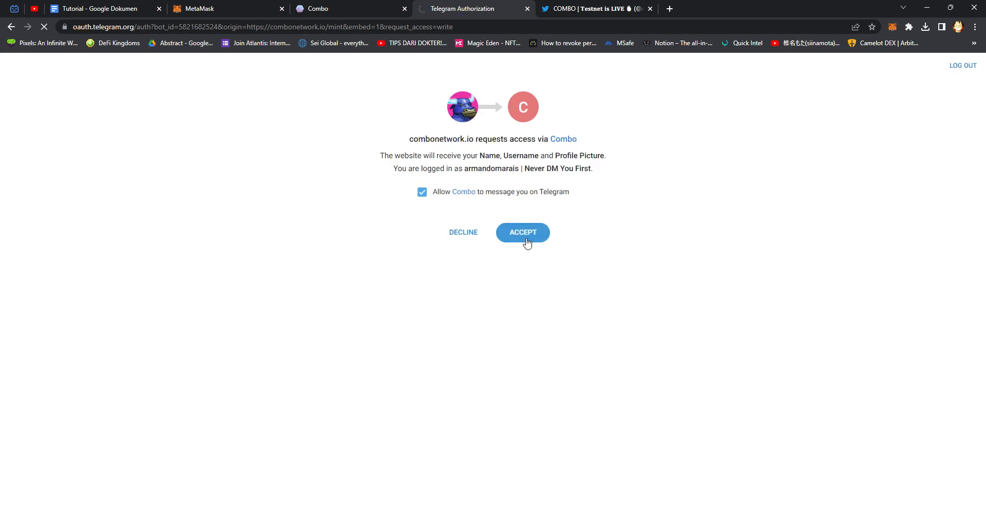
pyautogui.click(522, 232)
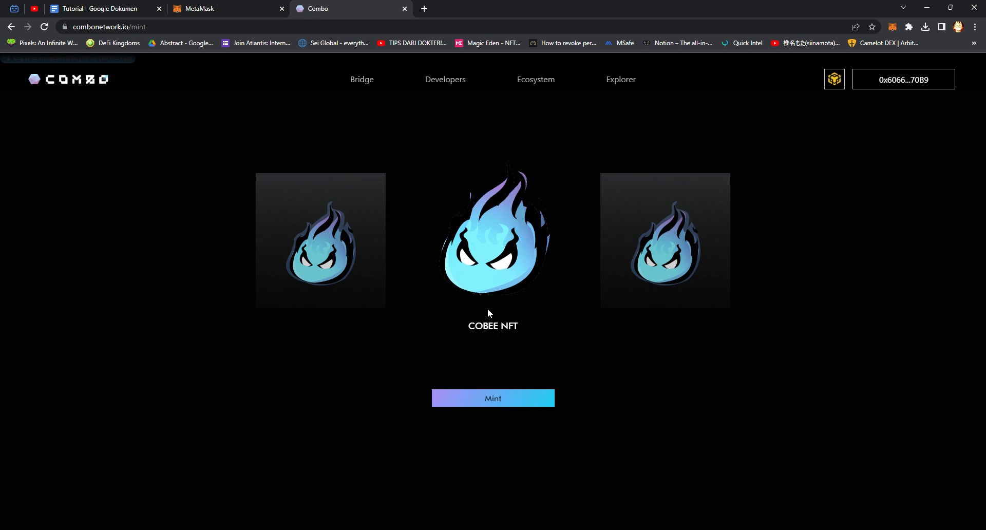
pyautogui.moveTo(371, 218)
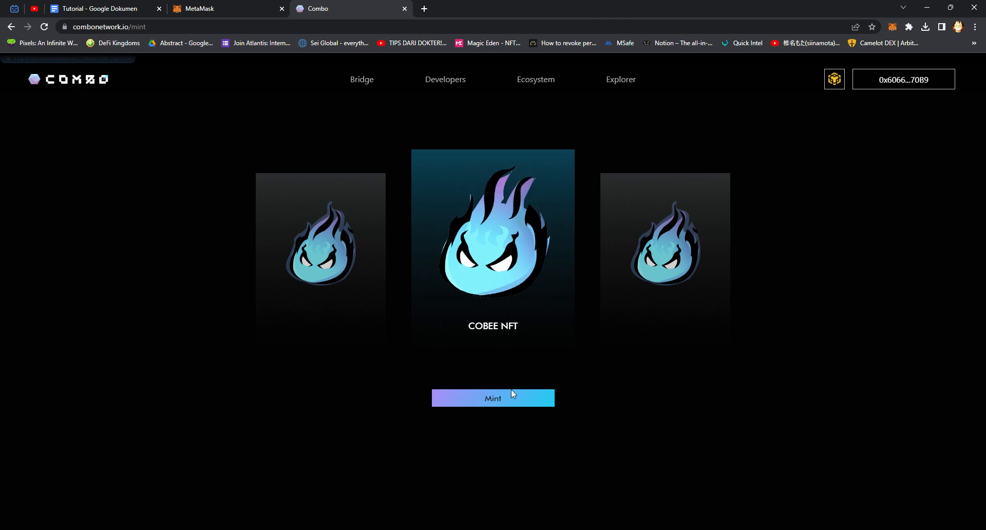
# Mint the COBEE NFT and confirm the transaction in MetaMask with Konfirmasikan.
pyautogui.click(492, 397)
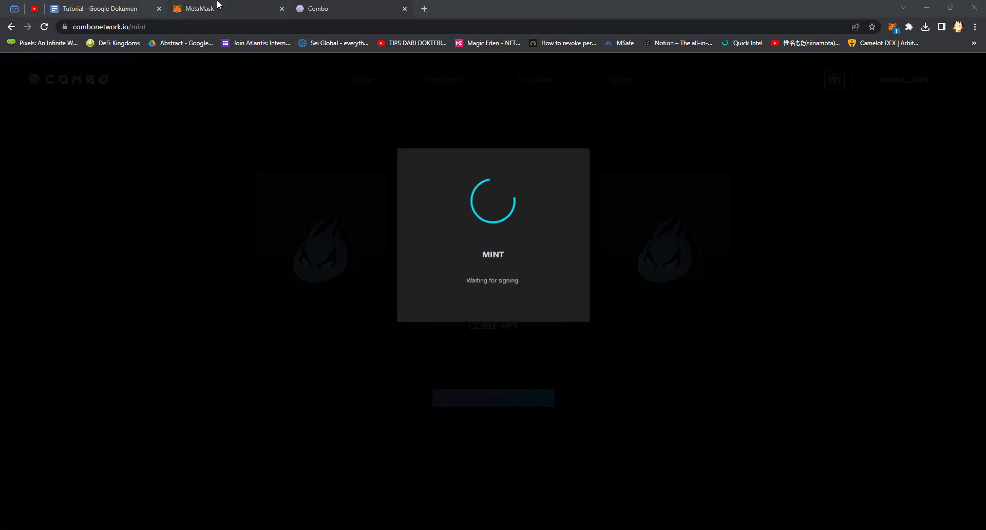
pyautogui.click(200, 9)
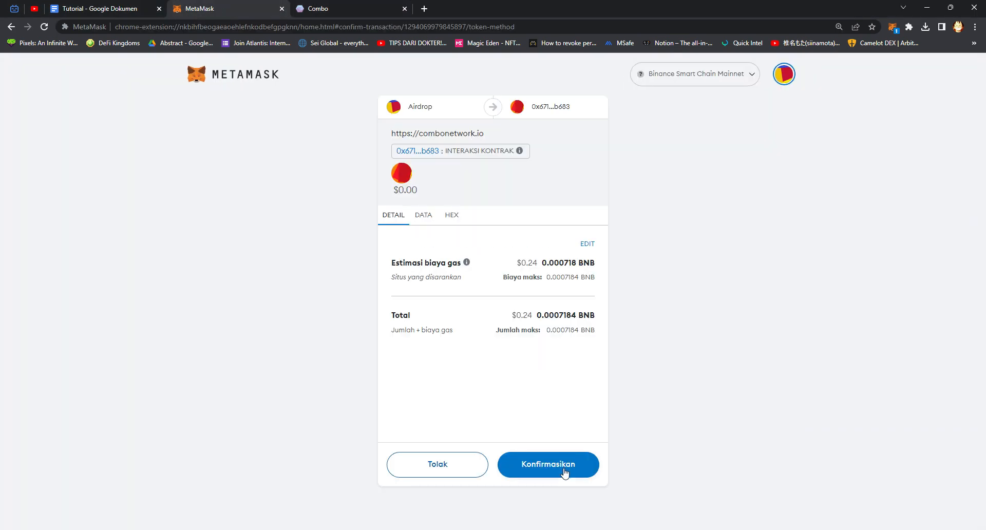
pyautogui.click(548, 464)
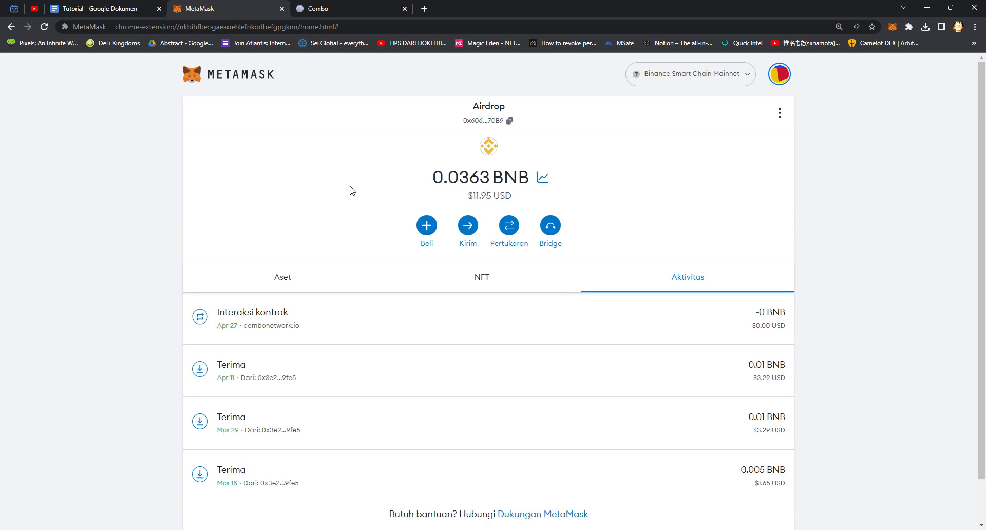
# Open the wallet's ERC-721 token transfers on BscScan, showing received COBEE token 13129.
pyautogui.click(352, 8)
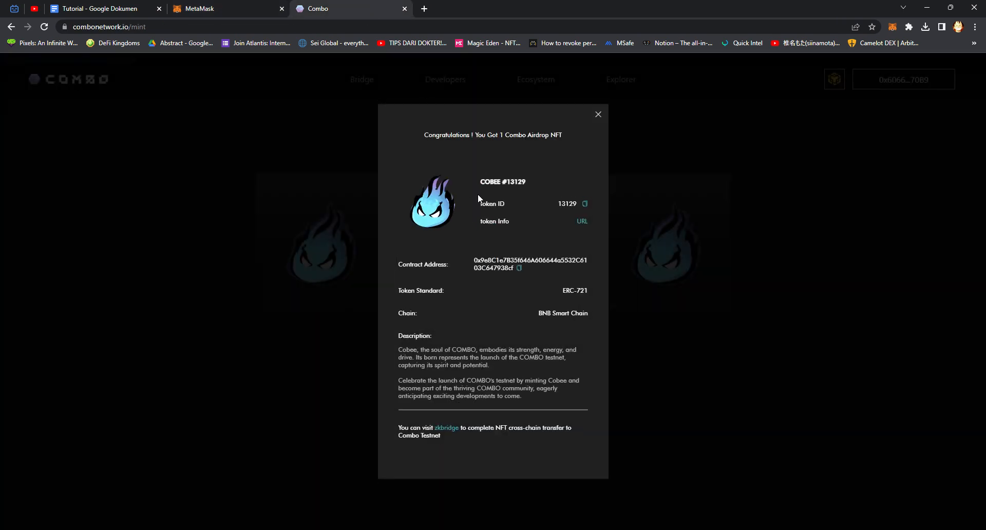
pyautogui.moveTo(537, 255)
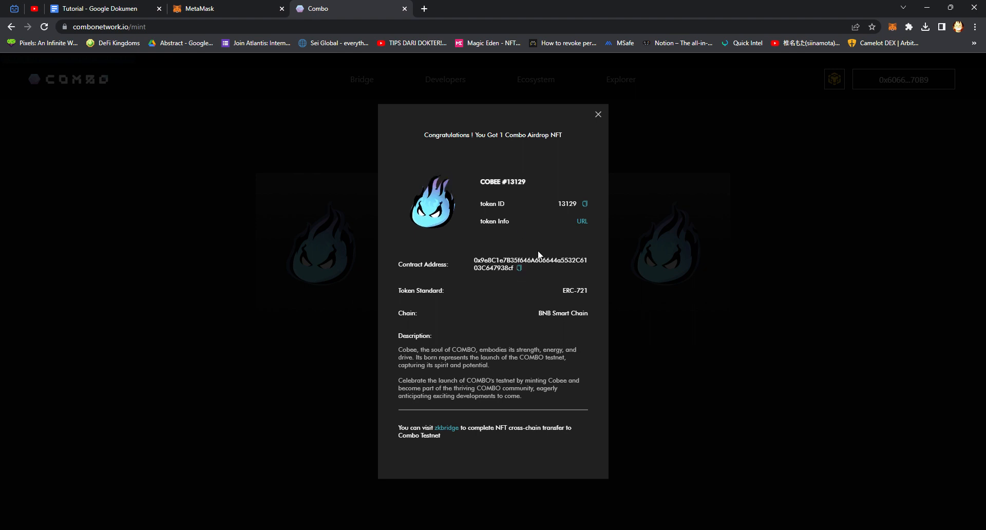
pyautogui.moveTo(521, 272)
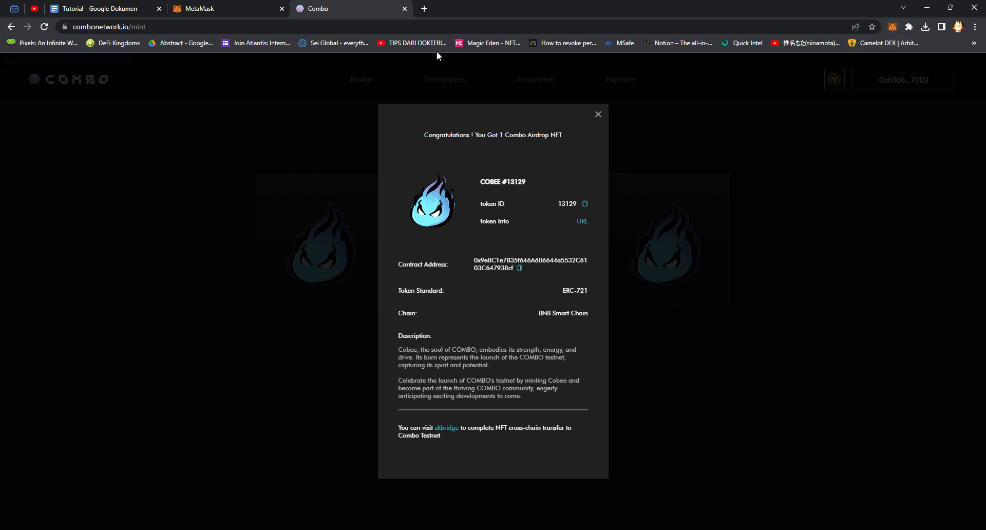
pyautogui.click(778, 73)
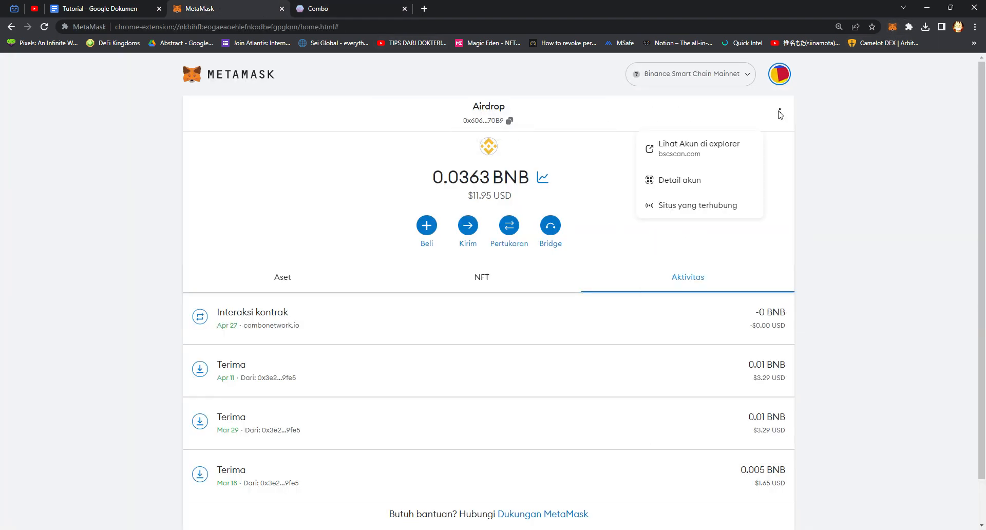
pyautogui.click(698, 144)
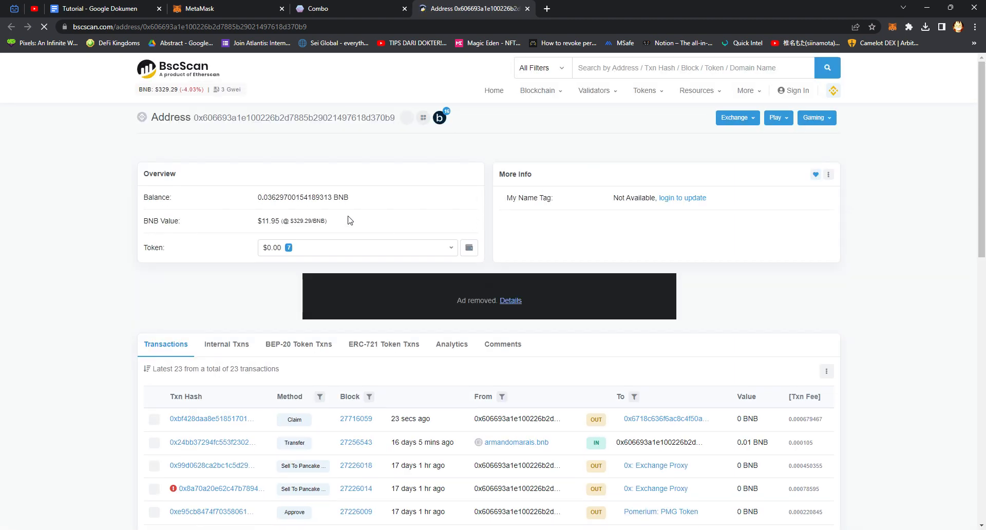
pyautogui.click(383, 344)
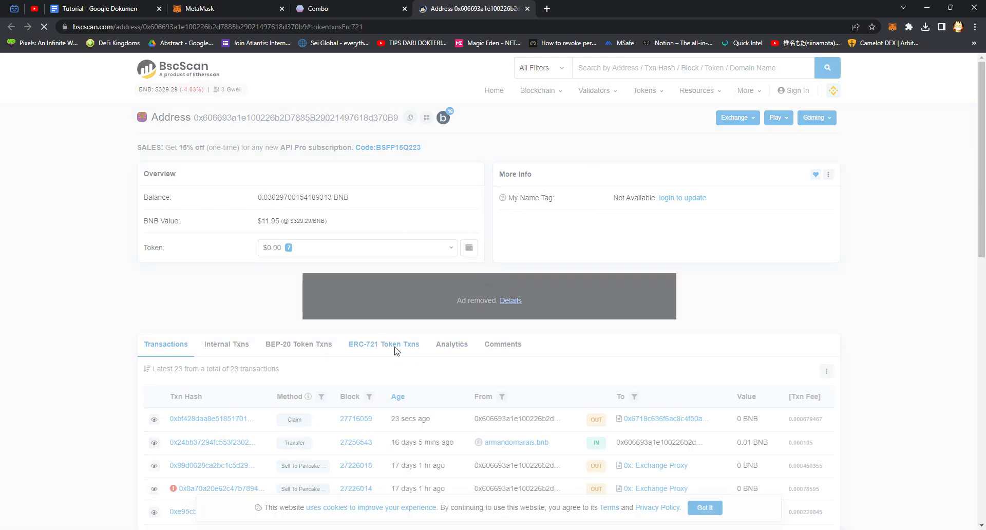
pyautogui.click(383, 343)
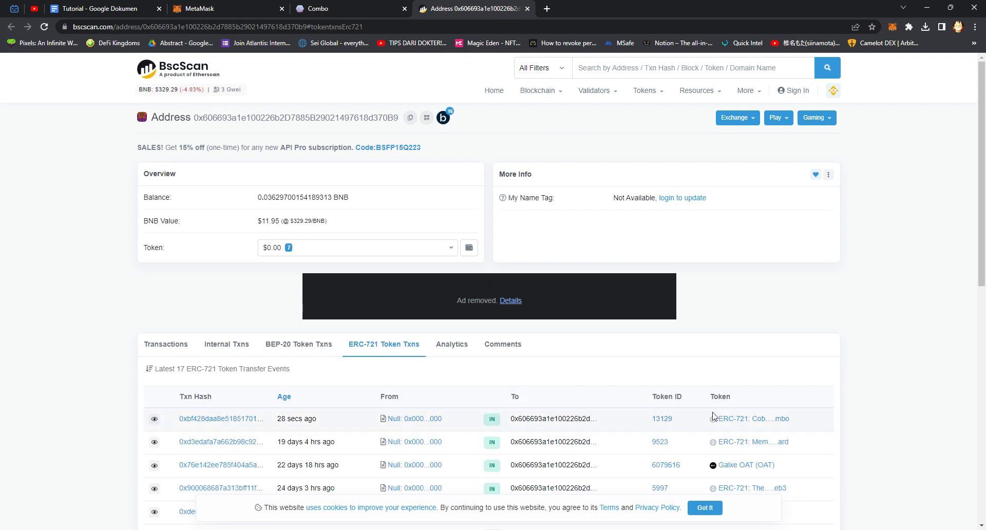
pyautogui.moveTo(762, 418)
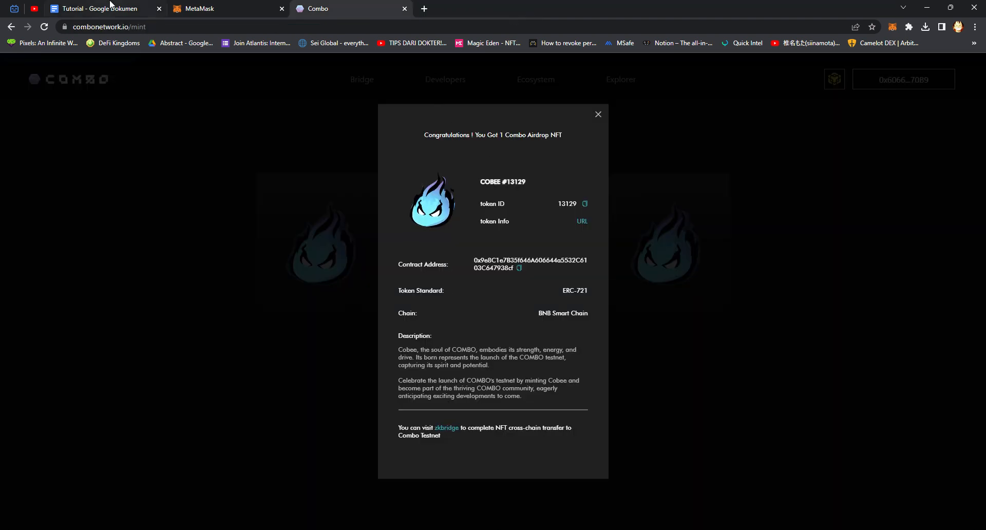
# Reload the BNB Smart Chain Faucet page and copy the wallet address from MetaMask.
pyautogui.click(94, 9)
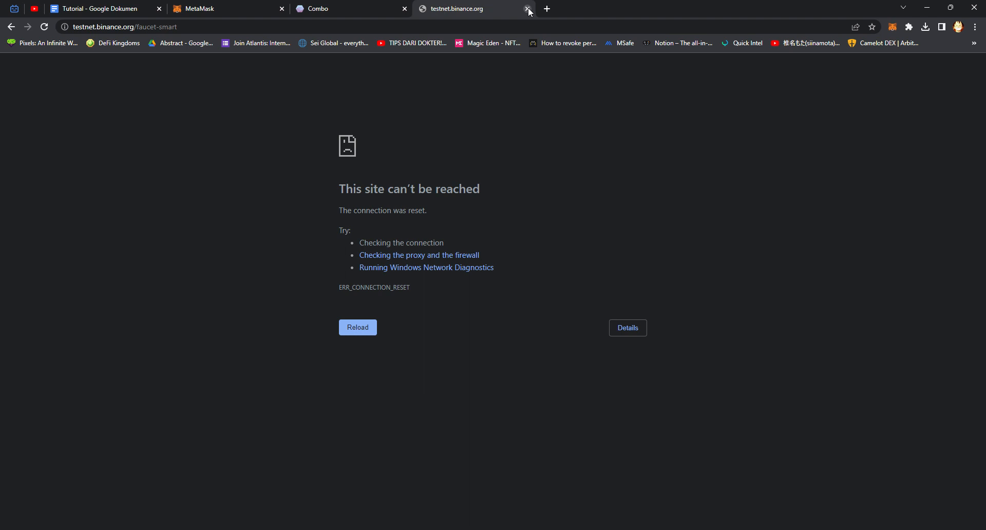
pyautogui.moveTo(868, 492)
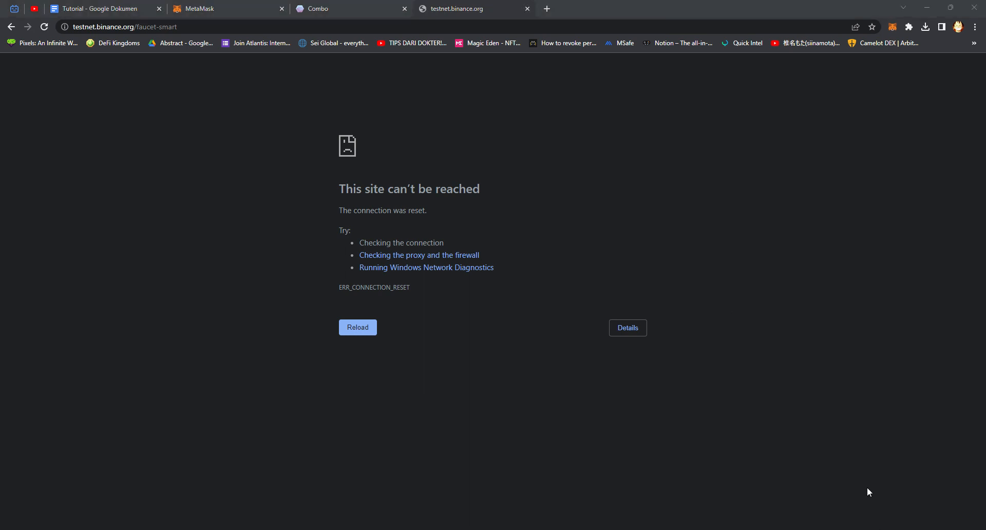
pyautogui.moveTo(626, 390)
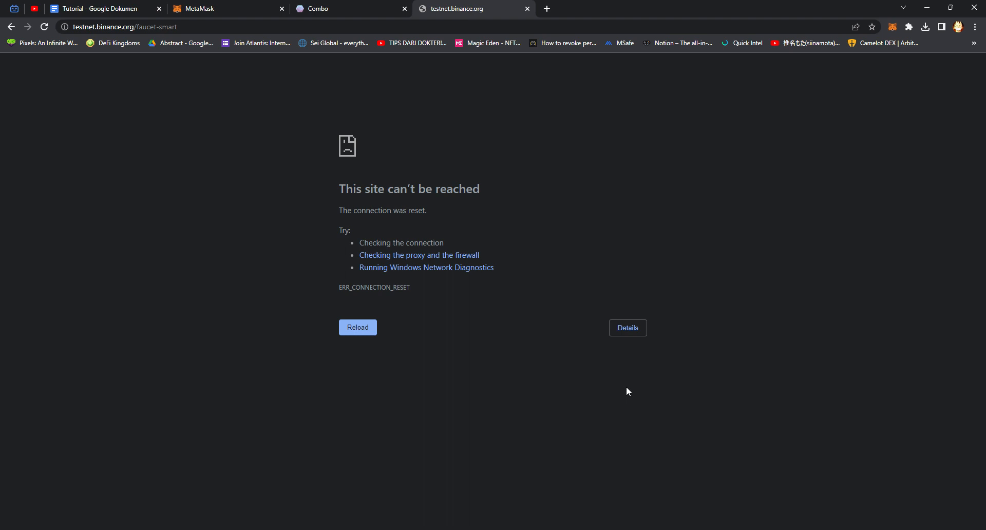
pyautogui.click(358, 327)
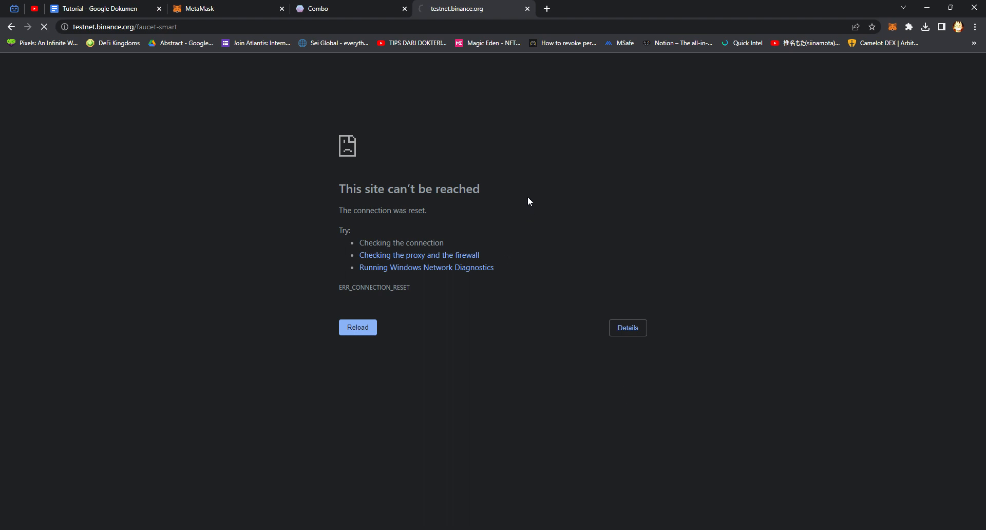
pyautogui.click(226, 9)
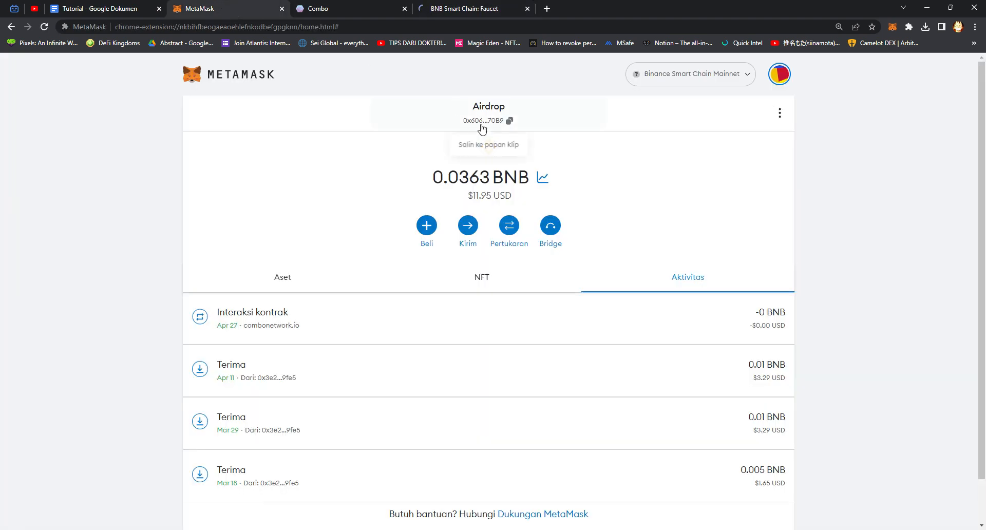
pyautogui.click(468, 8)
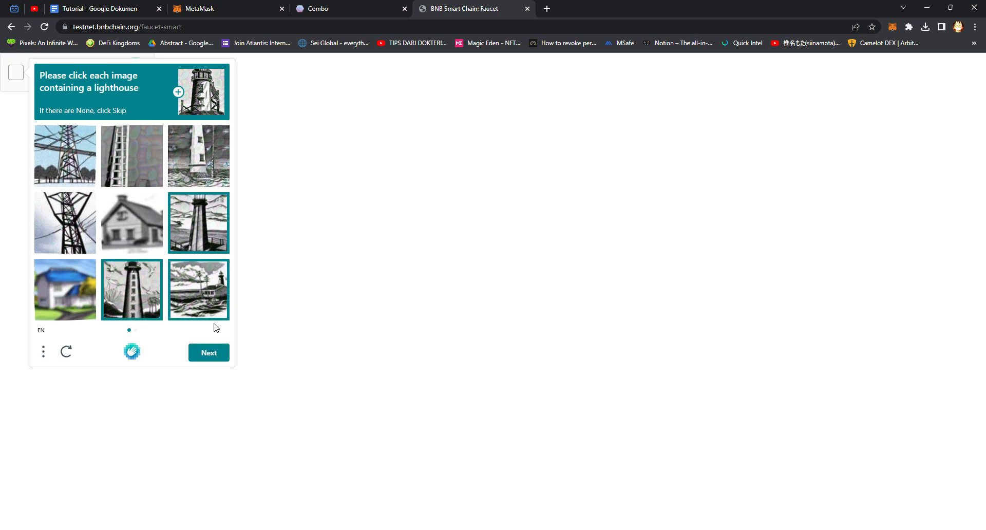
# Solve the captcha and request 0.1 BNB for 0x6066…70B9, which the faucet refuses.
pyautogui.click(208, 352)
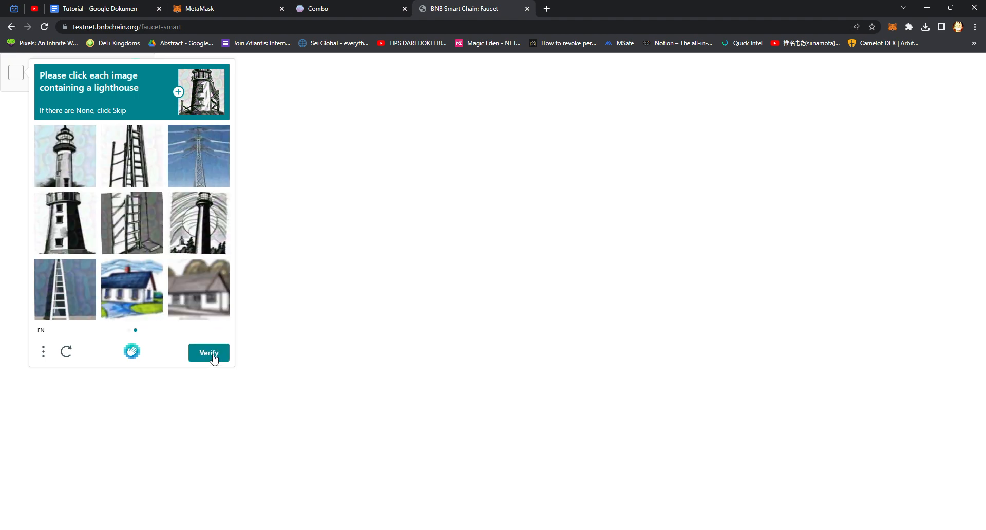
pyautogui.click(198, 222)
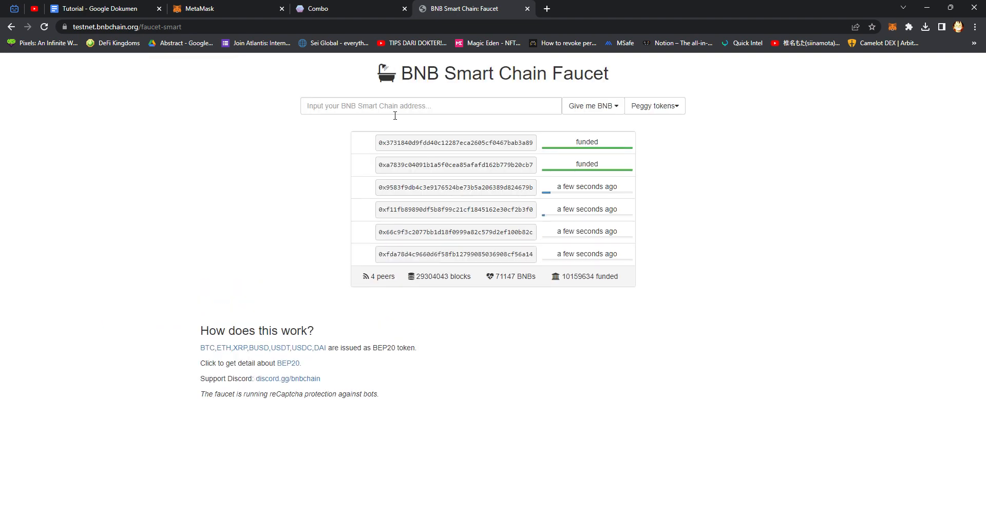
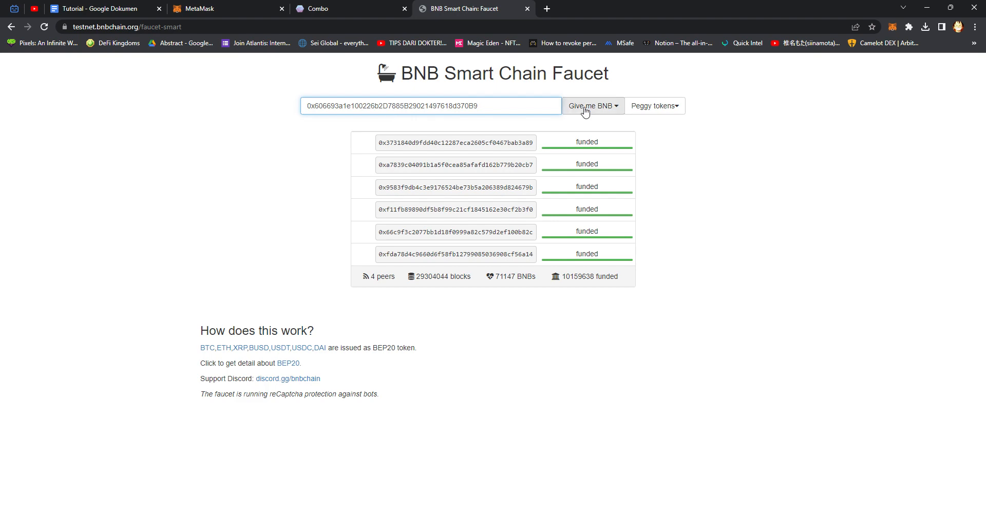
pyautogui.click(590, 106)
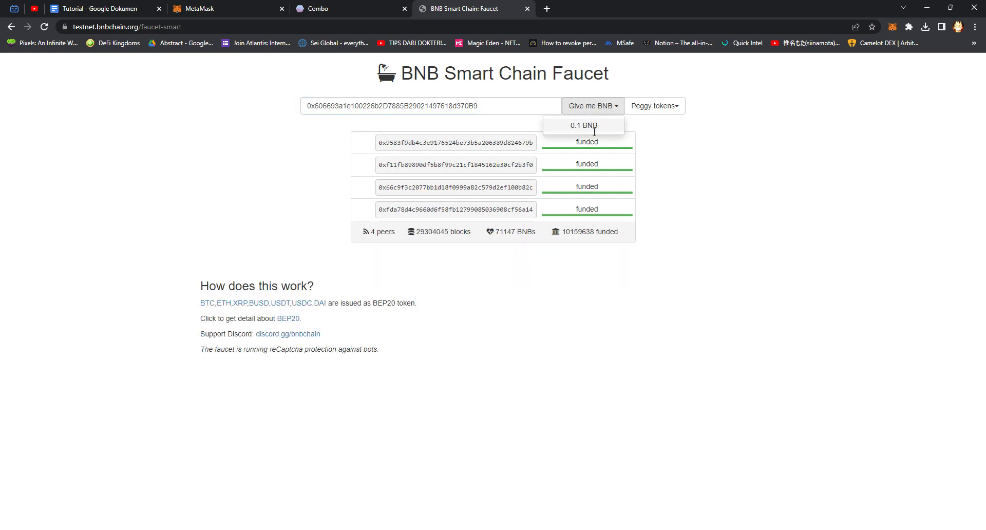
pyautogui.click(583, 125)
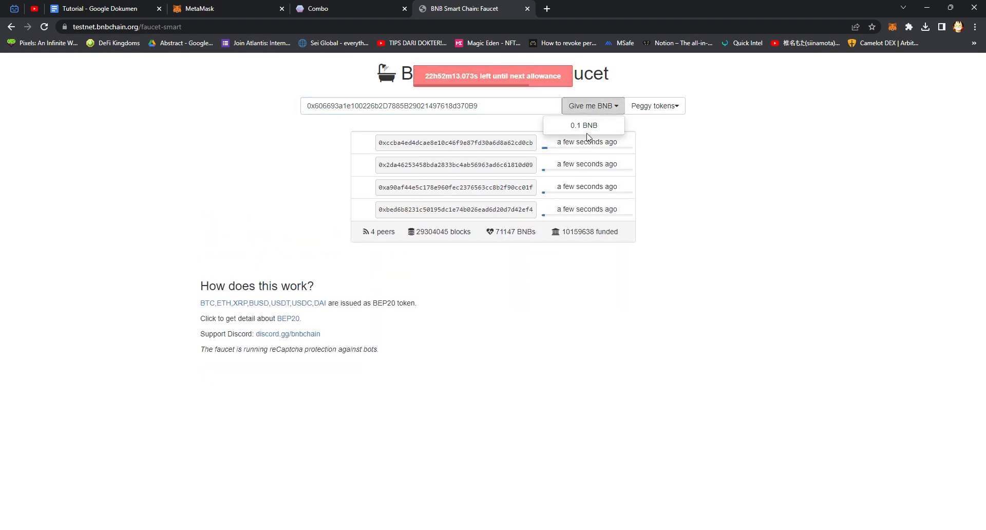
pyautogui.click(583, 126)
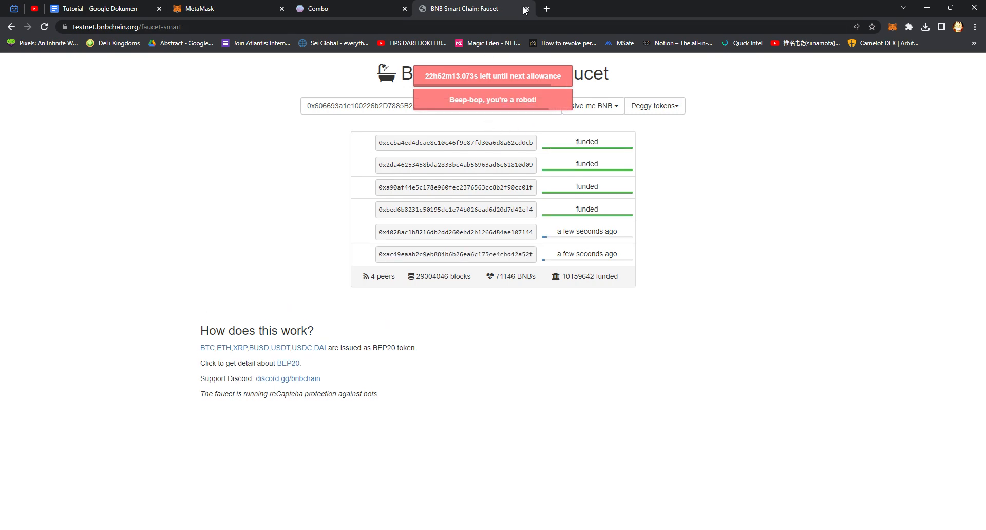
pyautogui.click(525, 9)
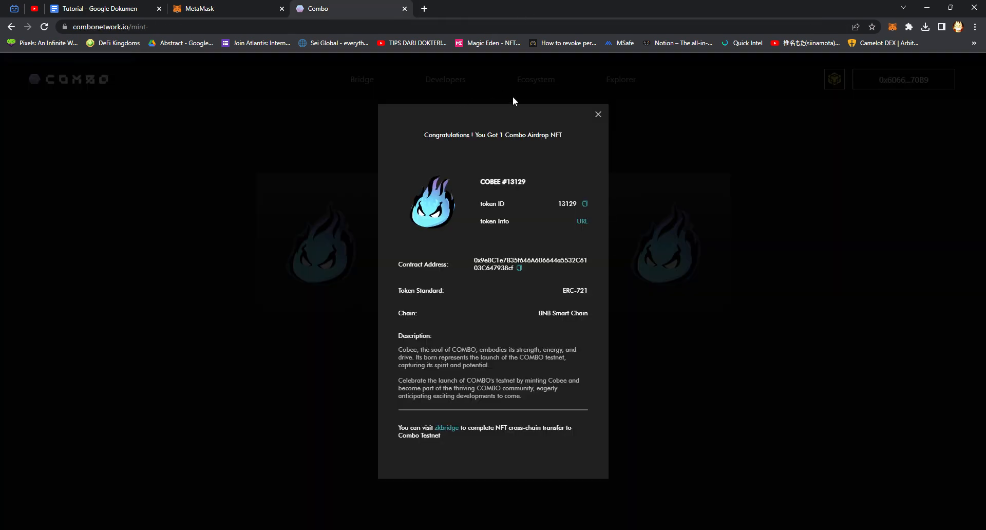
pyautogui.moveTo(478, 153)
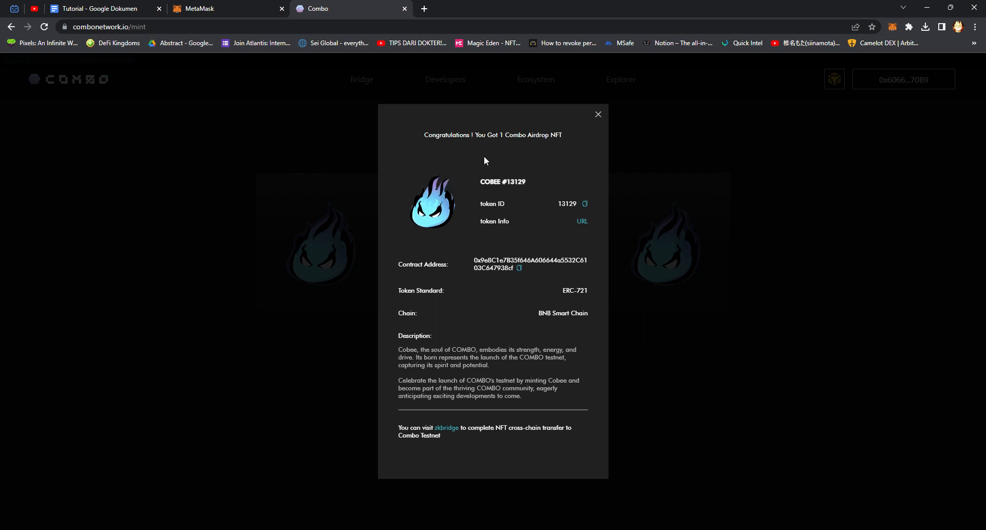
pyautogui.moveTo(479, 166)
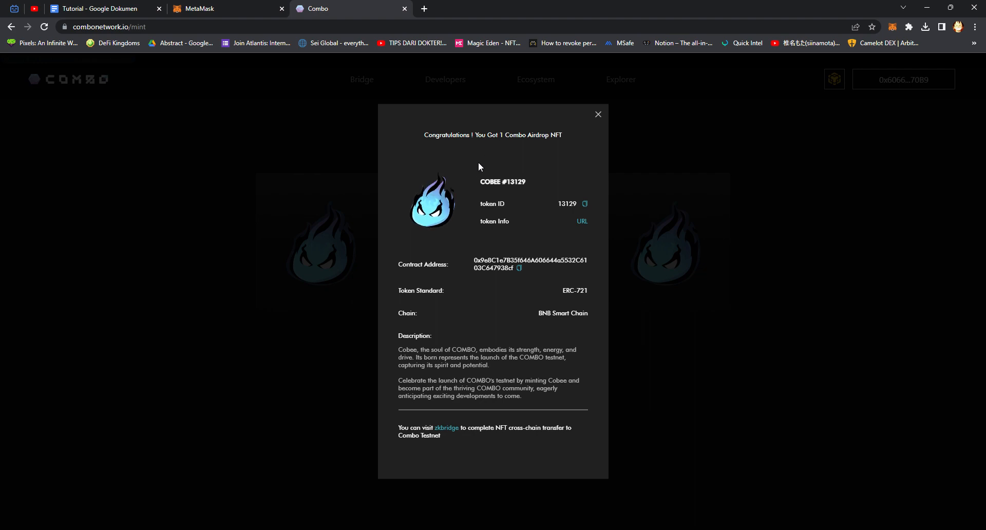
# Follow the tutorial's bridge.combonetwork.io link into a new tab.
pyautogui.click(94, 8)
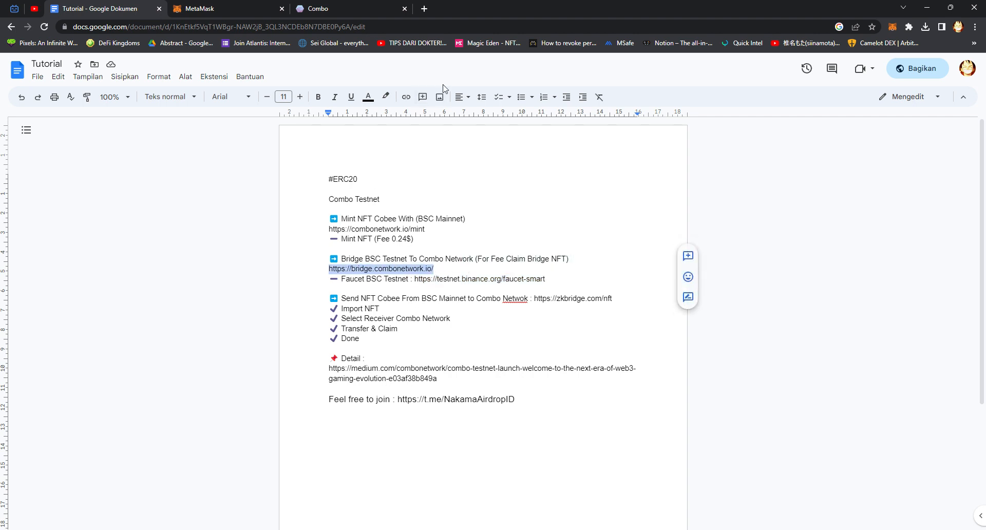
pyautogui.click(544, 9)
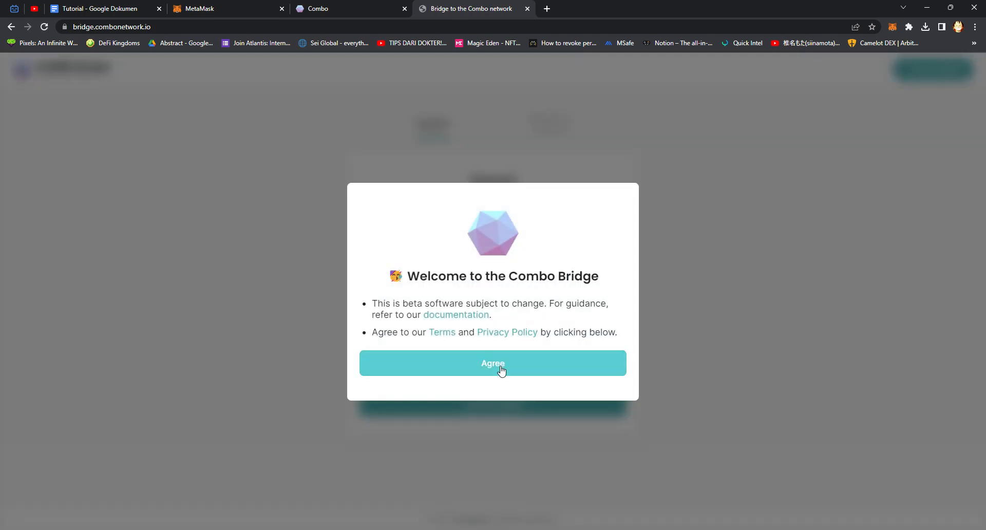
# Accept the terms, connect the wallet, and send a 0.1 BNB deposit, which fails with CALL_EXCEPTION.
pyautogui.click(492, 362)
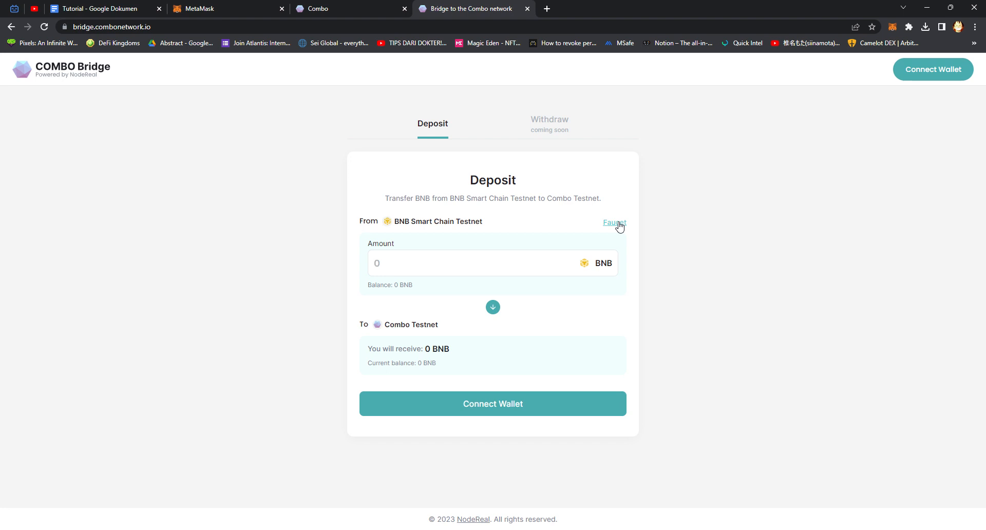
pyautogui.click(492, 403)
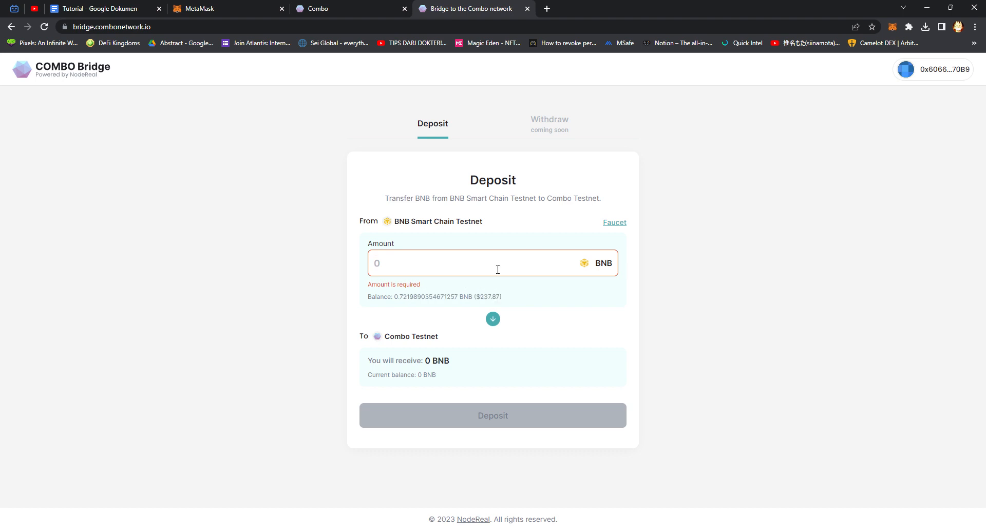
pyautogui.write('0.1')
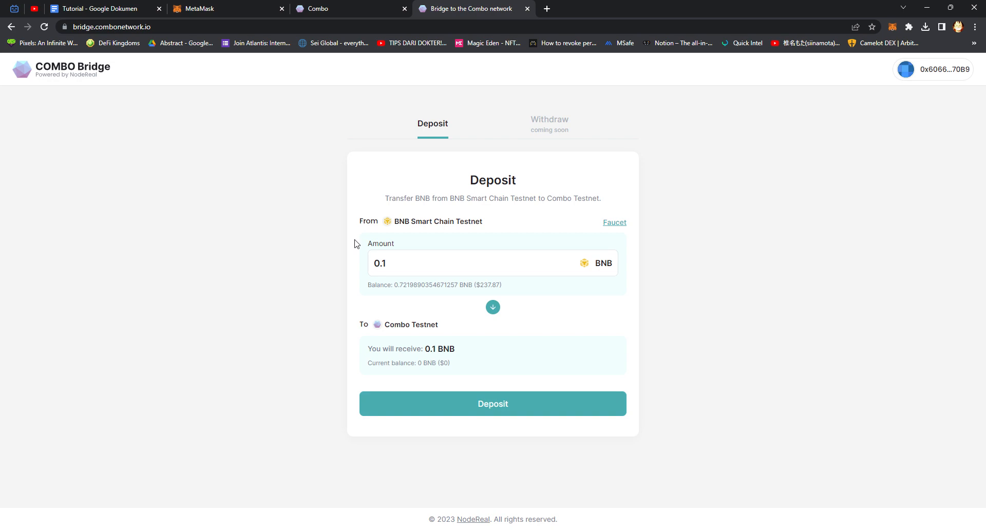
pyautogui.click(493, 404)
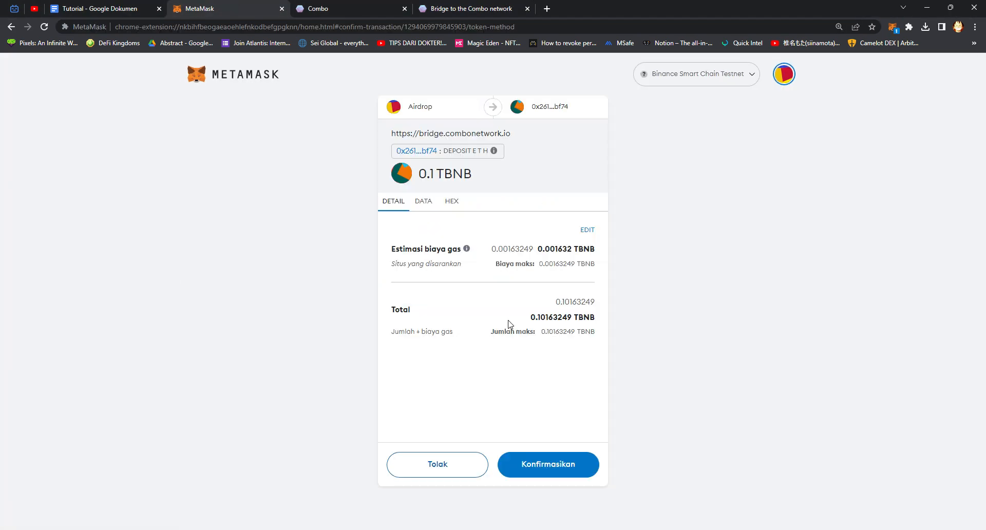
pyautogui.click(546, 463)
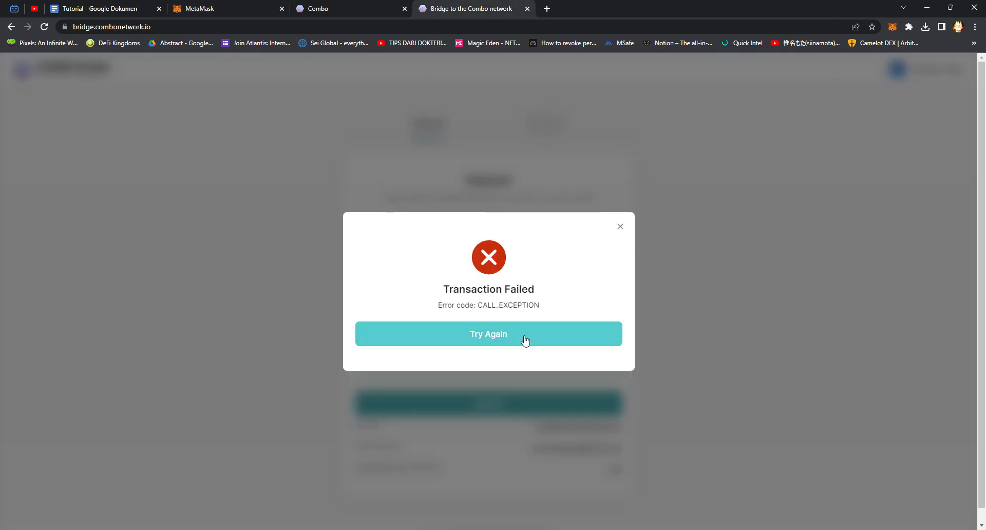
# Retry with a 0.05 BNB deposit, confirm it in MetaMask, and dismiss the submitted notice.
pyautogui.click(487, 334)
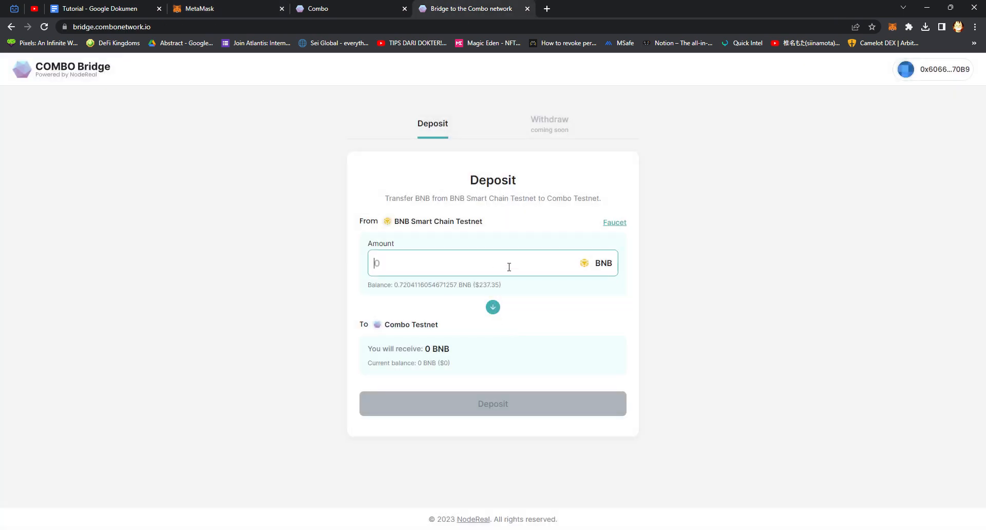
pyautogui.write('0.05')
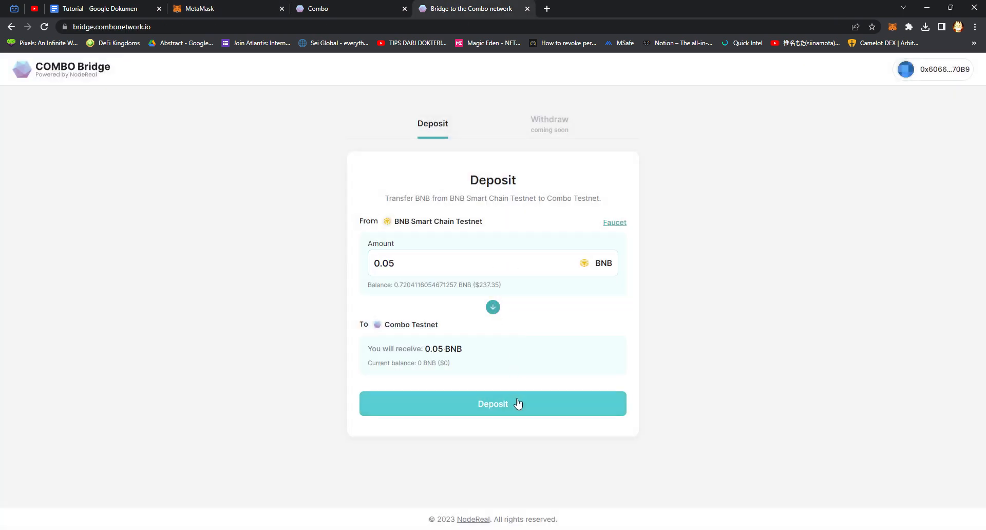
pyautogui.click(492, 403)
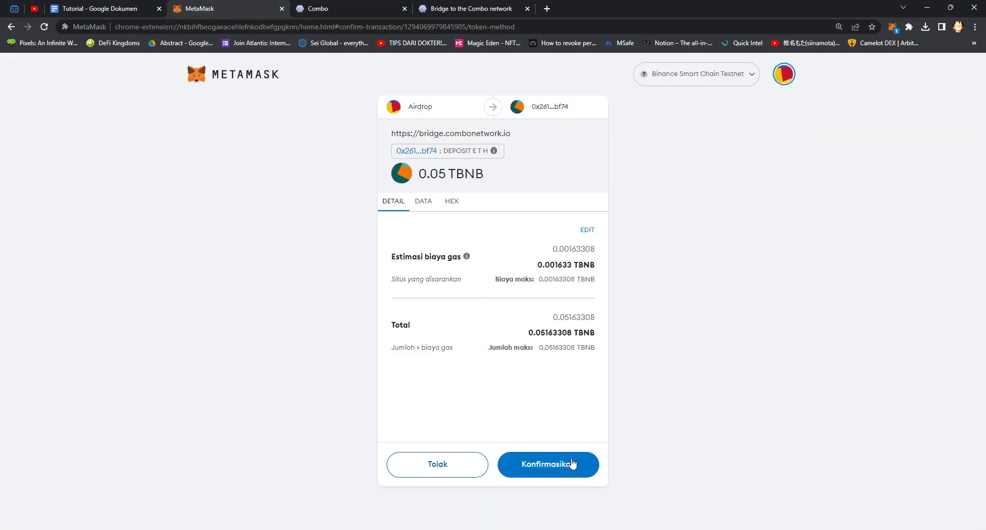
pyautogui.click(547, 463)
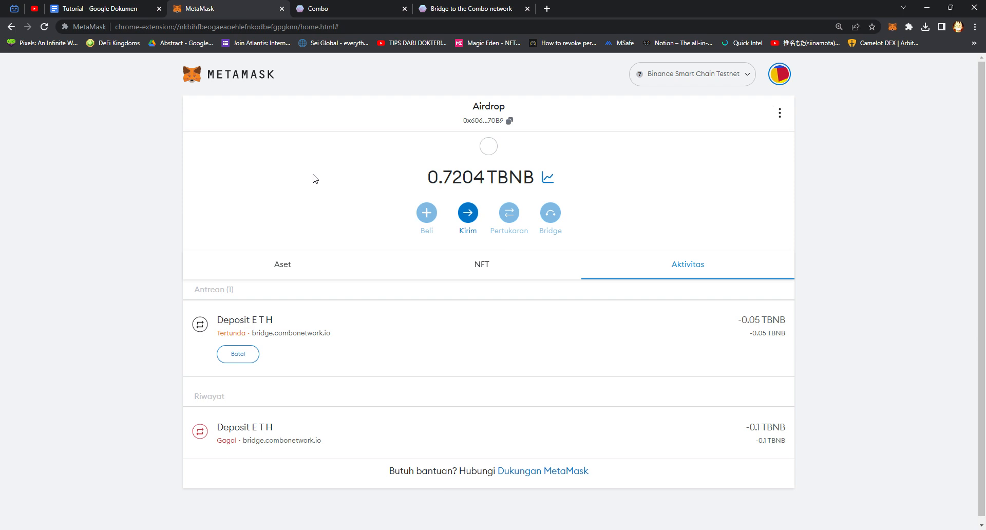
pyautogui.moveTo(326, 174)
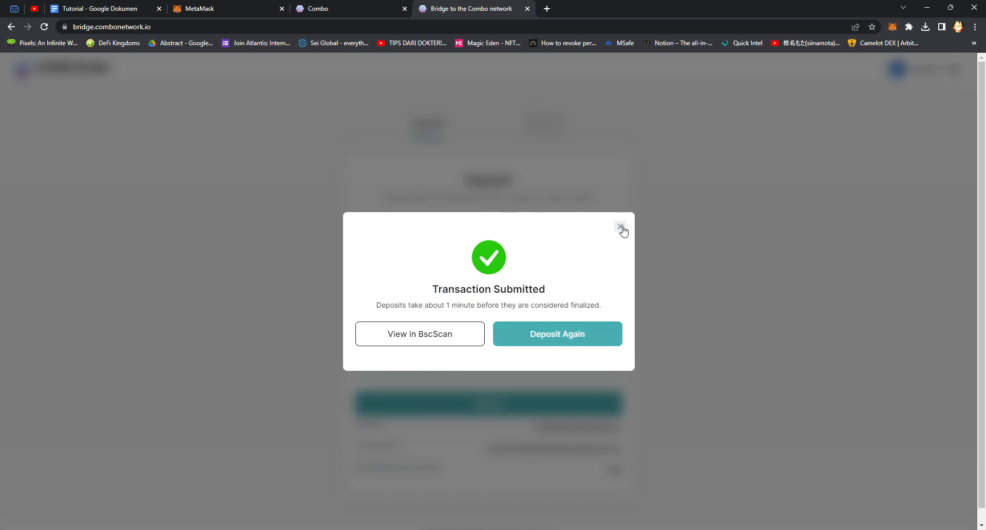
pyautogui.click(621, 227)
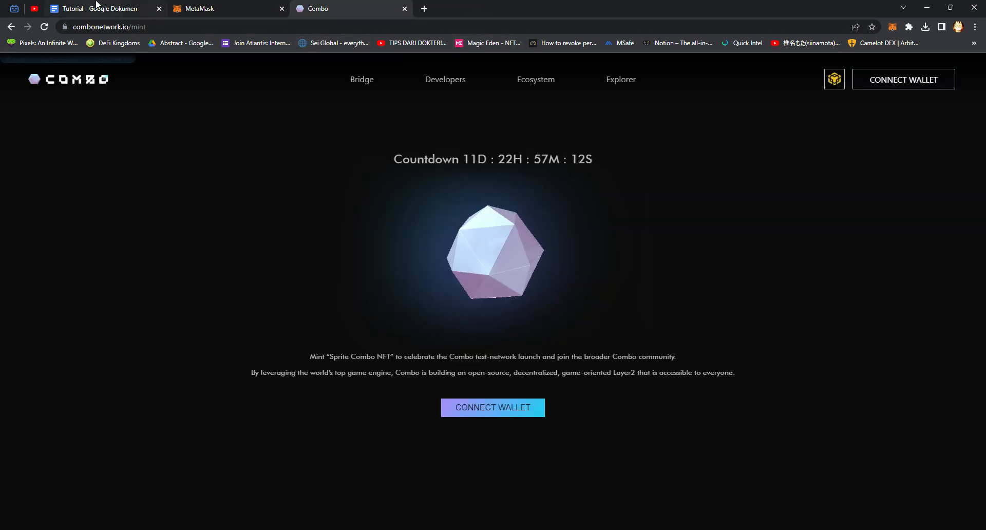
# Copy the zkbridge.com/nft link from the tutorial and open it in the browser.
pyautogui.click(100, 8)
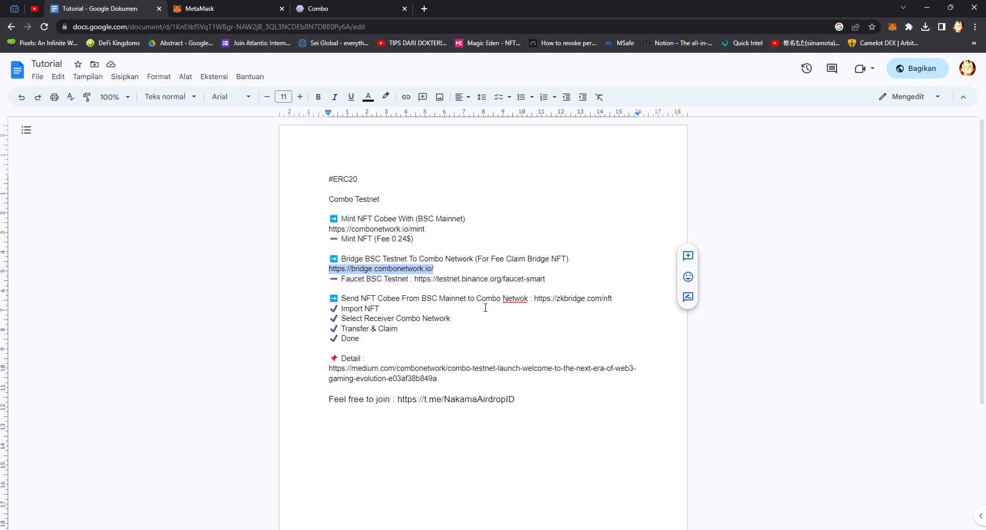
pyautogui.click(572, 298)
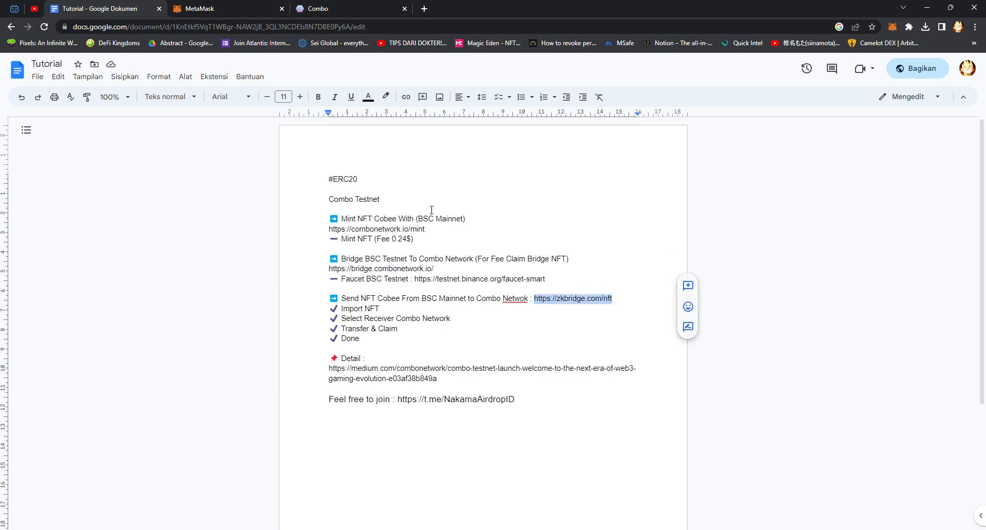
pyautogui.write('https://zkbridge.com/nft')
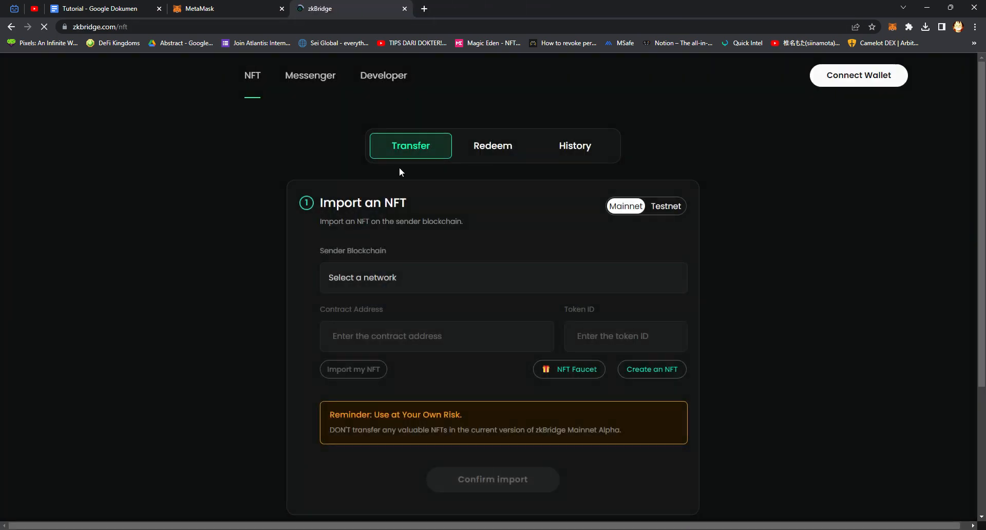
# Connect the MetaMask wallet to zkBridge.
pyautogui.click(858, 76)
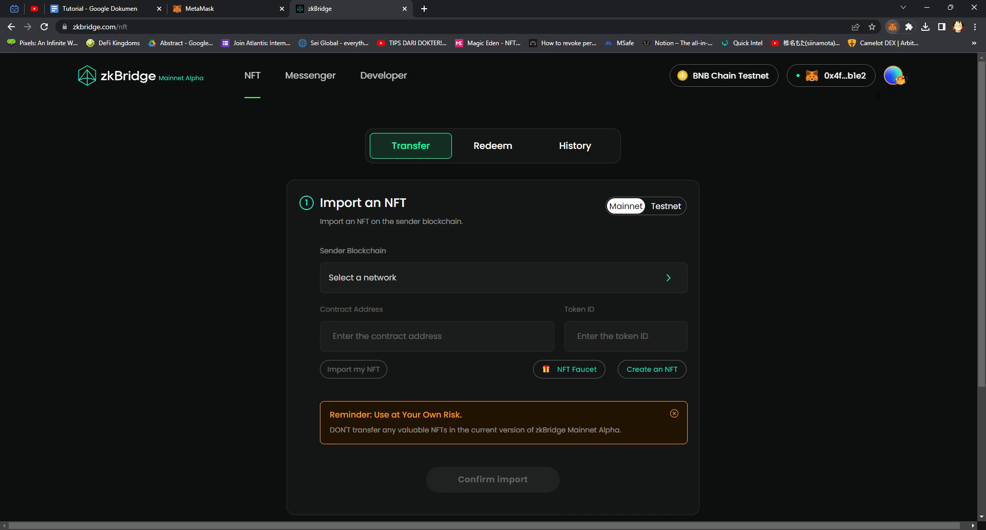
pyautogui.moveTo(832, 230)
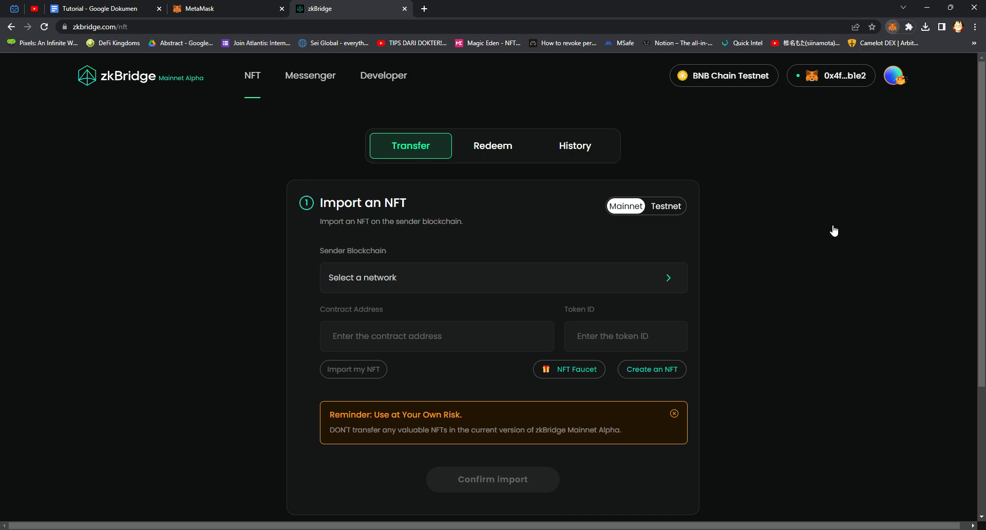
pyautogui.moveTo(846, 221)
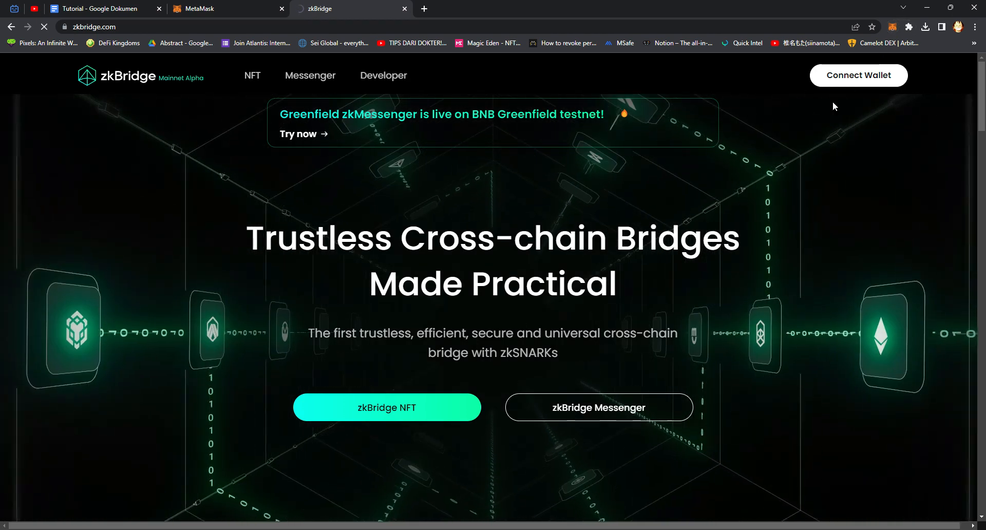
pyautogui.click(858, 75)
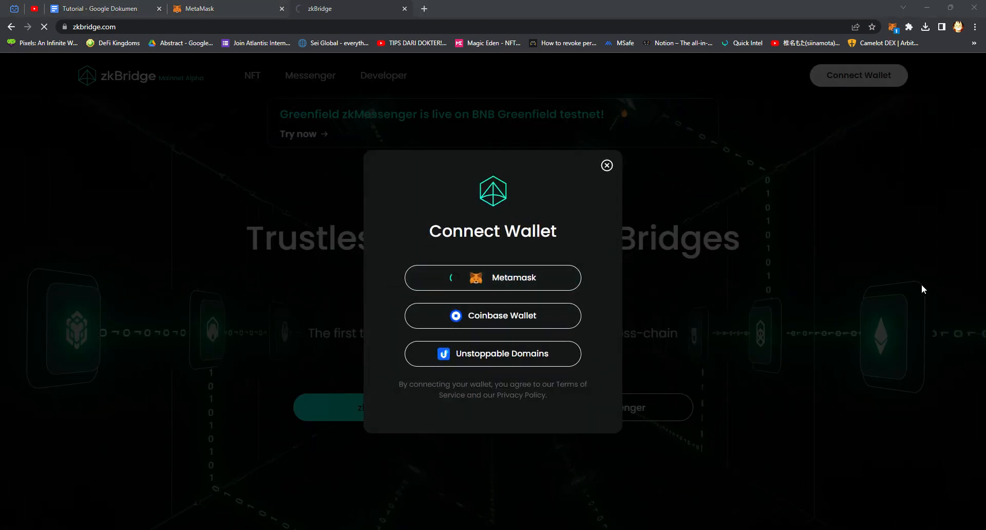
pyautogui.moveTo(619, 308)
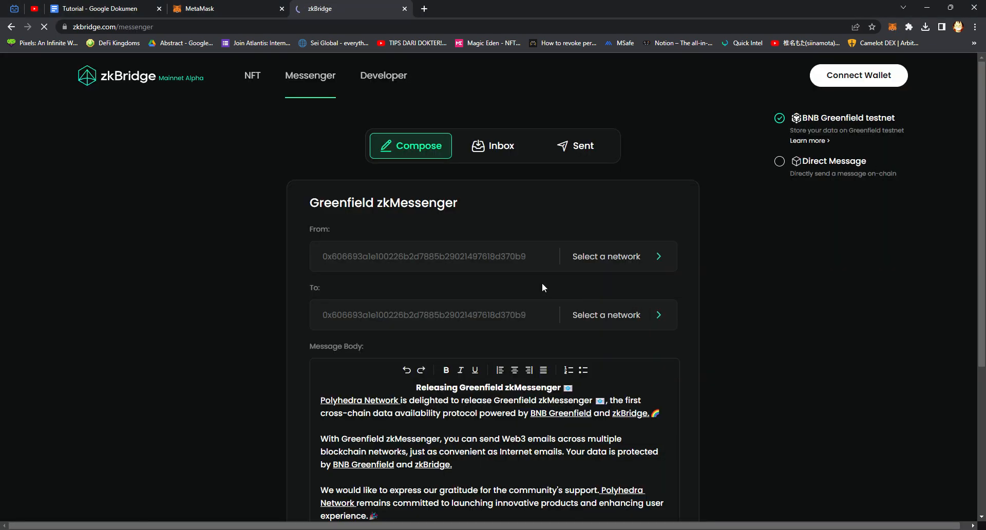
pyautogui.click(857, 75)
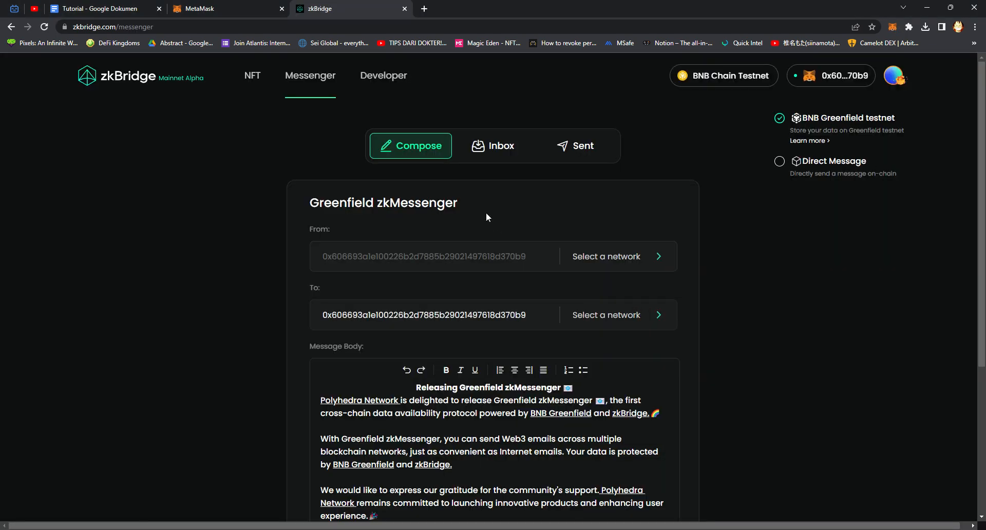
# Import Cobee#13129 from BNB Chain into the NFT transfer form.
pyautogui.click(252, 76)
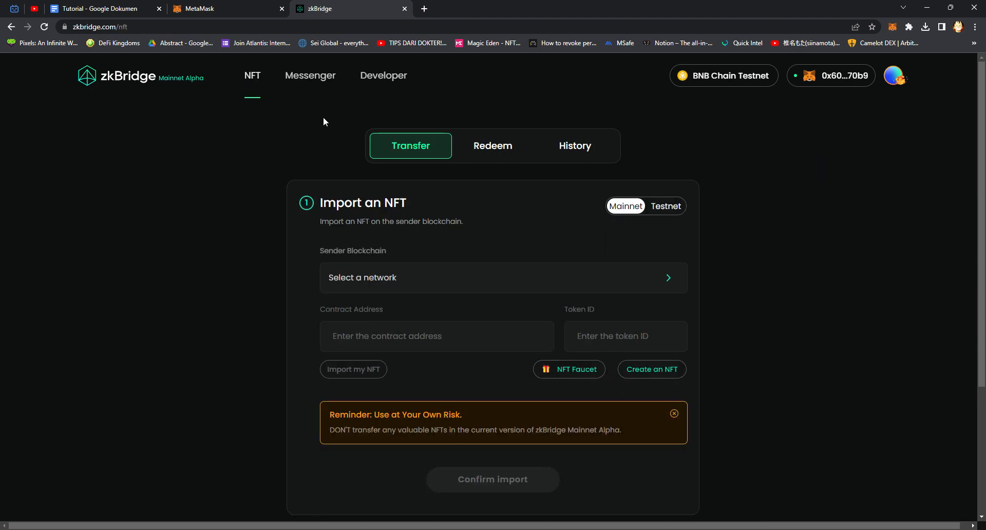
pyautogui.moveTo(467, 287)
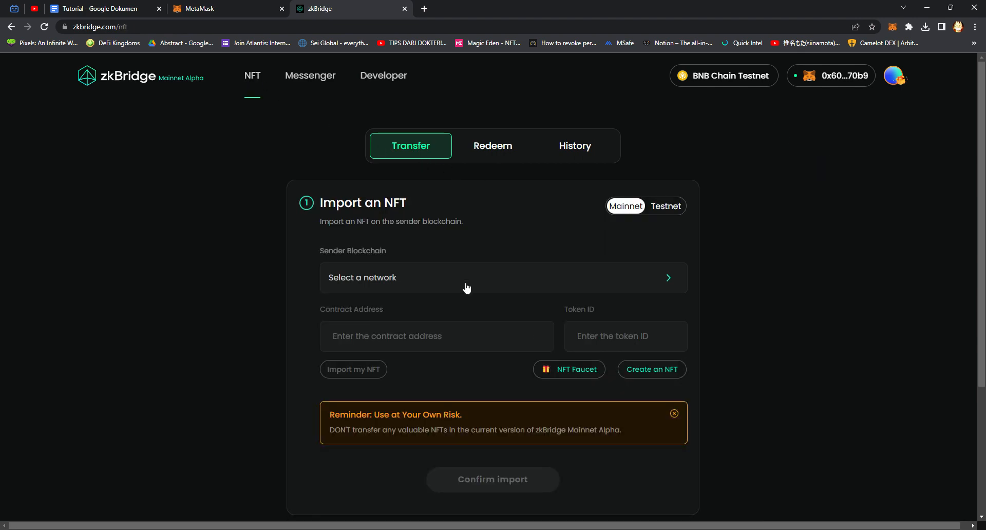
pyautogui.moveTo(785, 281)
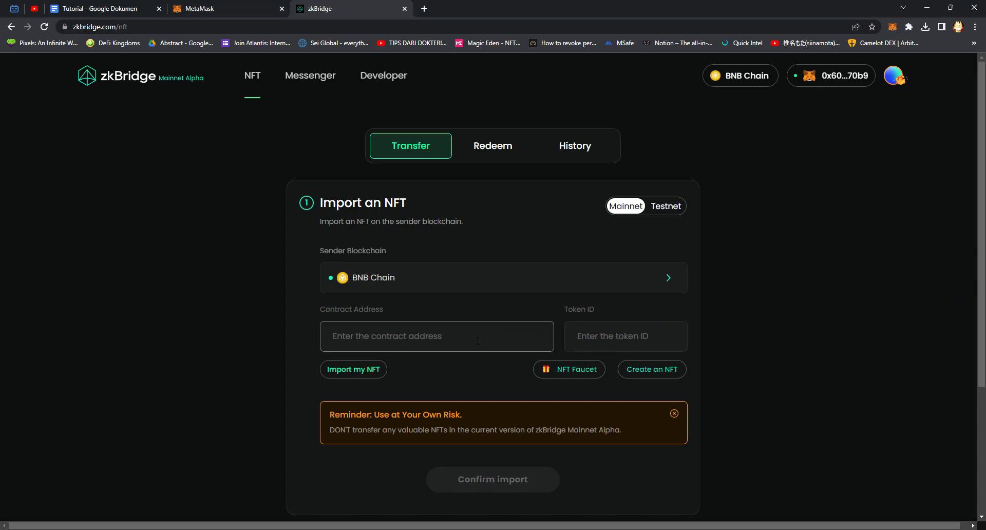
pyautogui.click(352, 369)
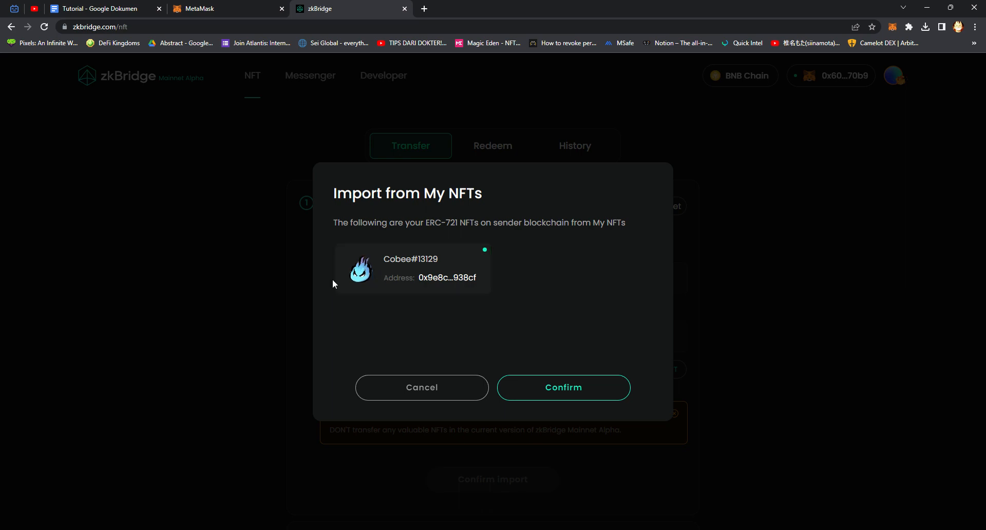
pyautogui.click(561, 387)
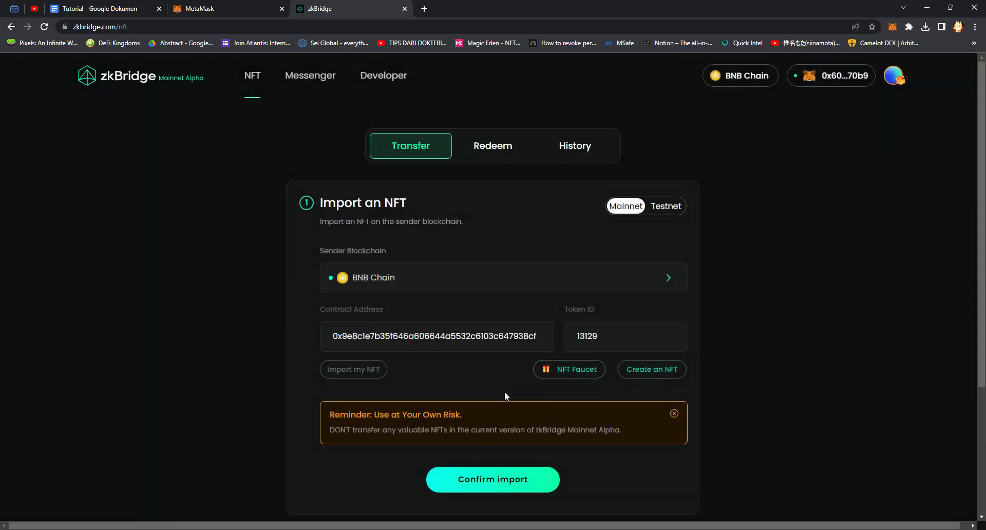
pyautogui.click(100, 8)
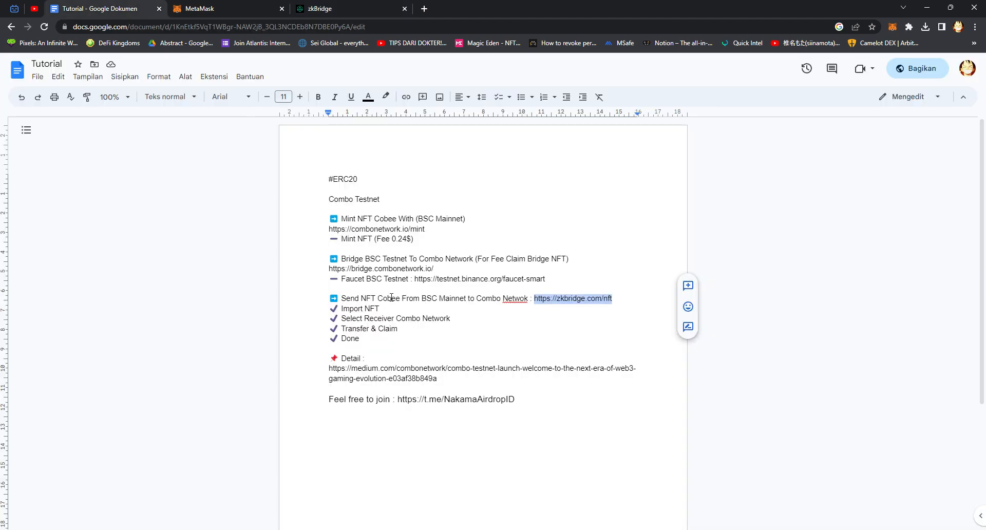
# Check MetaMask activity showing 0.0363 BNB, then return to the zkBridge import form.
pyautogui.click(451, 318)
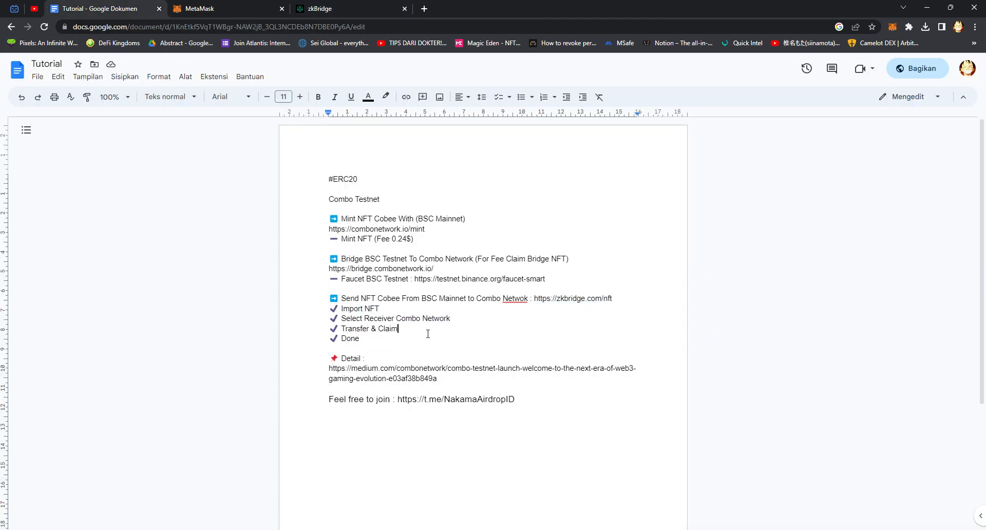
pyautogui.click(216, 9)
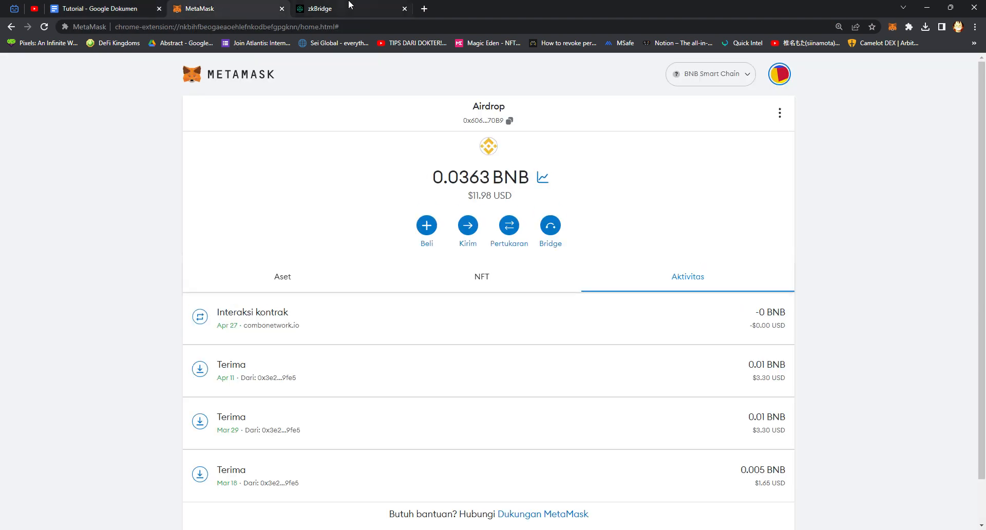
pyautogui.click(314, 9)
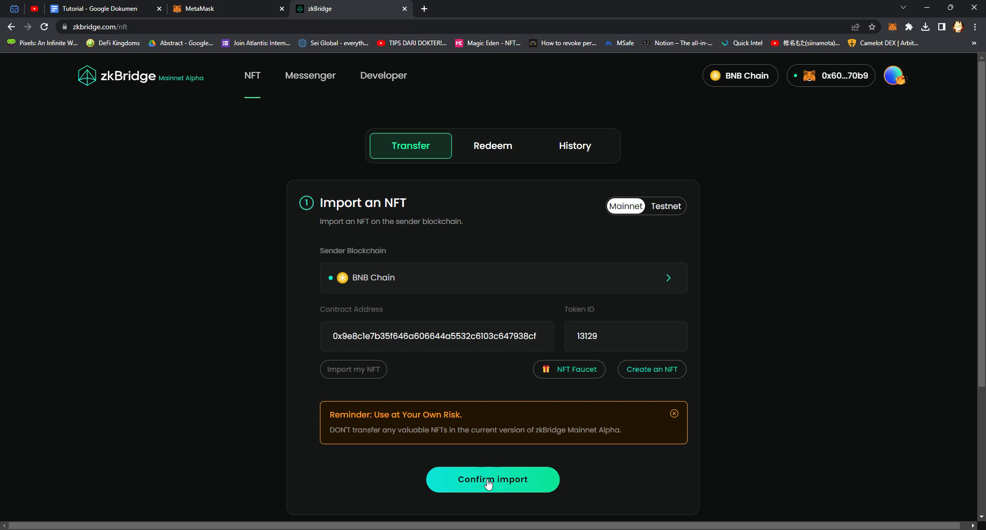
# Confirm the Cobee#13129 import from BNB Chain and proceed to receiver selection.
pyautogui.click(492, 479)
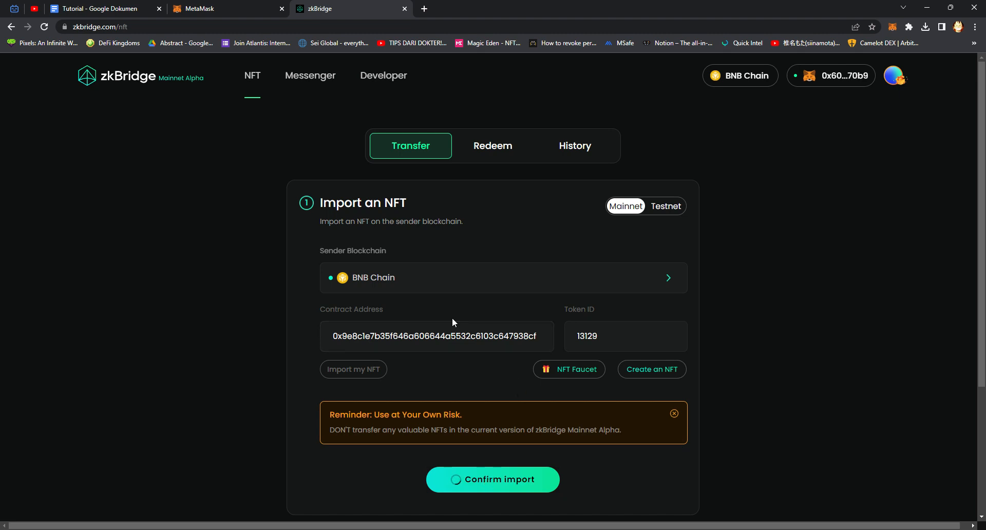
pyautogui.click(493, 479)
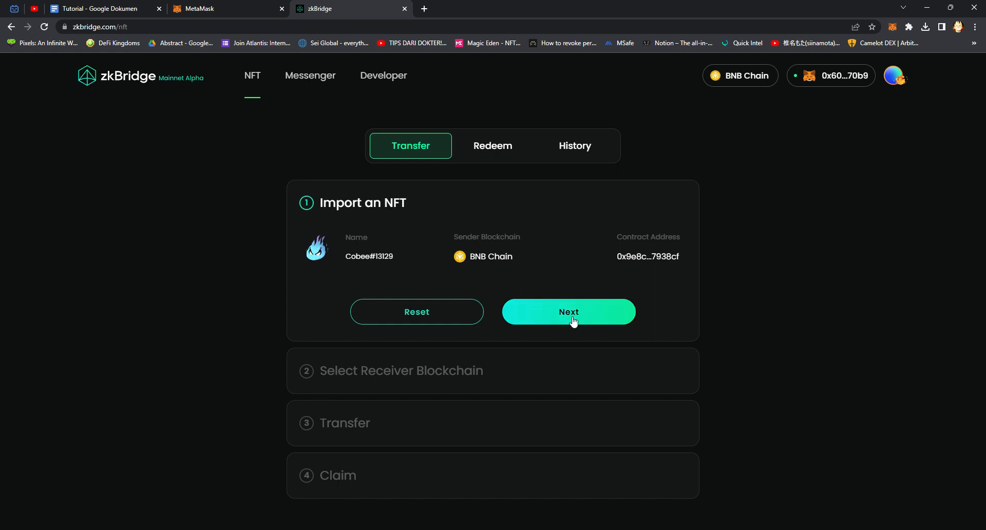
pyautogui.click(567, 312)
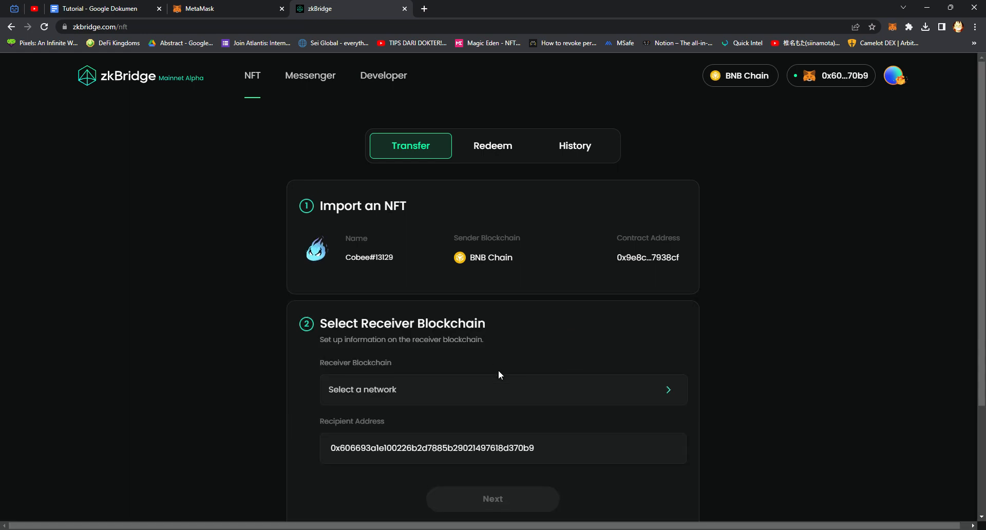
# Set Combo Network as the receiver blockchain and start the Step 1 approval.
pyautogui.click(501, 389)
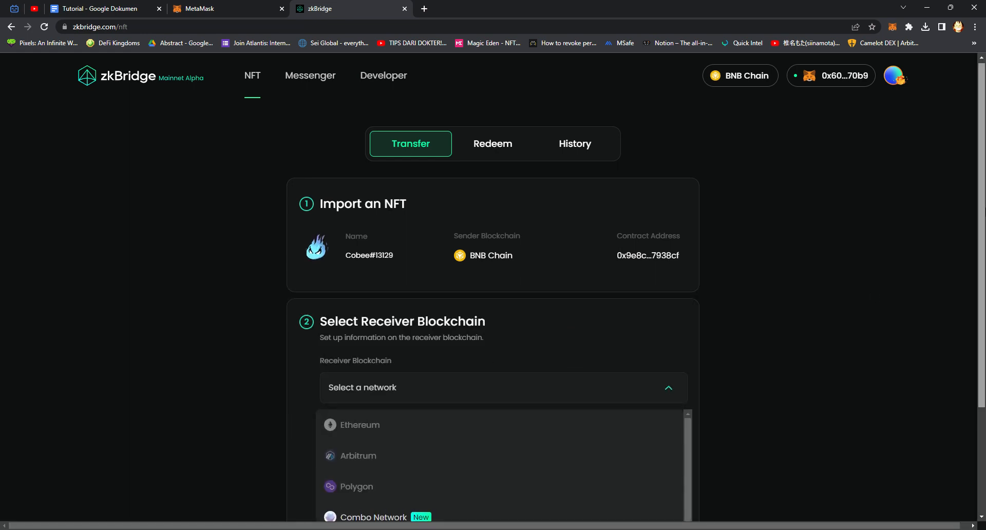
pyautogui.click(377, 516)
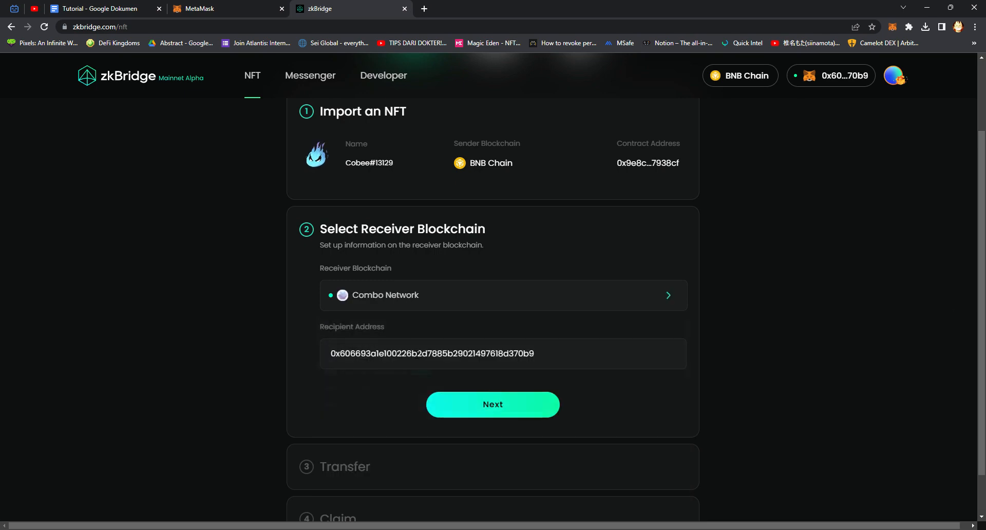
pyautogui.click(493, 404)
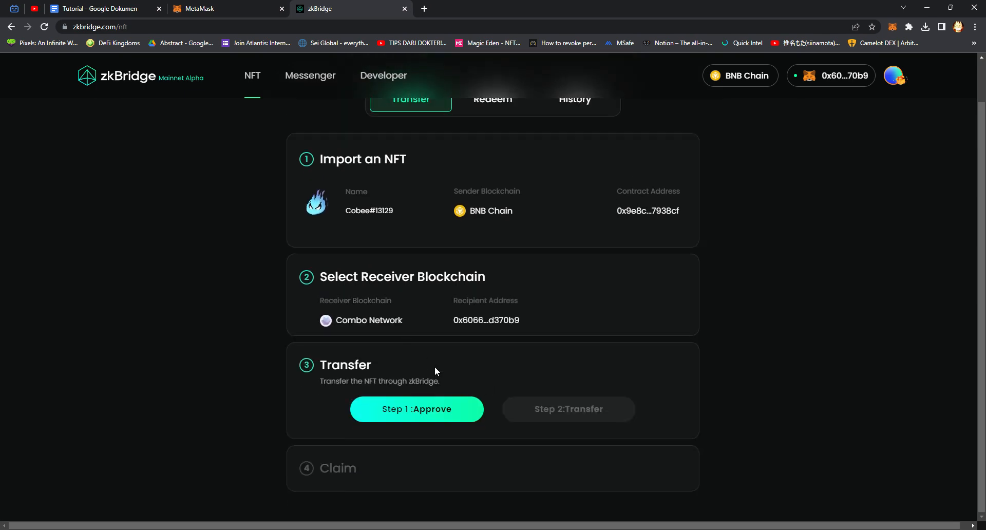
pyautogui.click(417, 409)
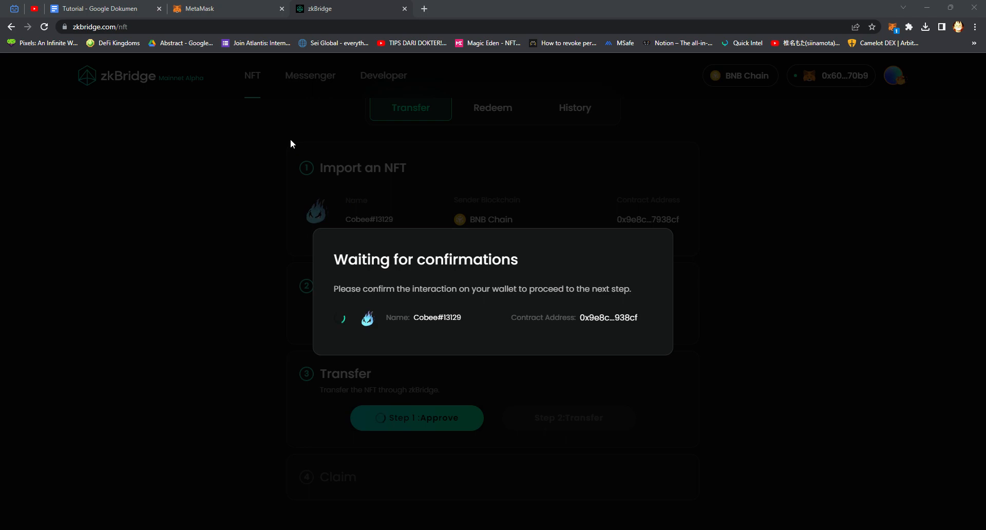
# Confirm the approval and the 0.001 BNB transfer in MetaMask while zkBridge processes.
pyautogui.click(208, 8)
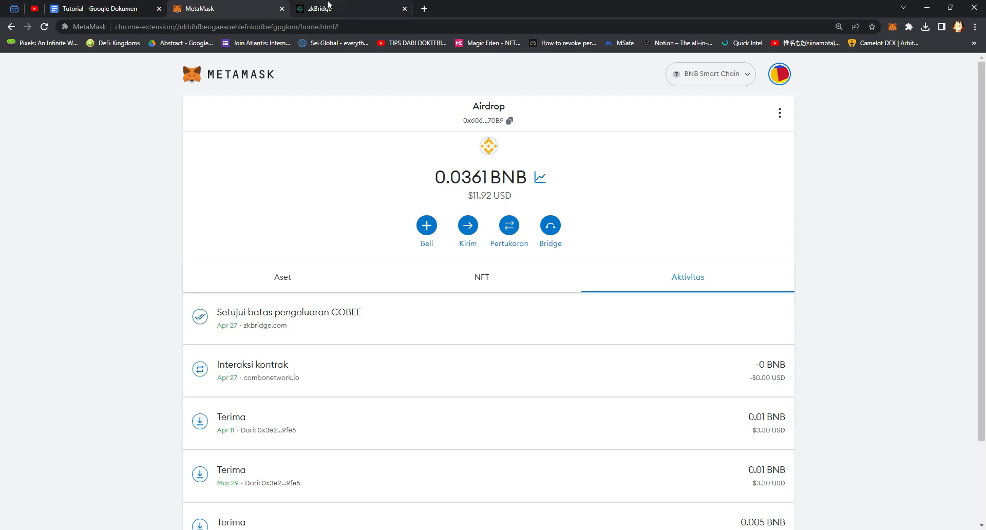
pyautogui.click(339, 9)
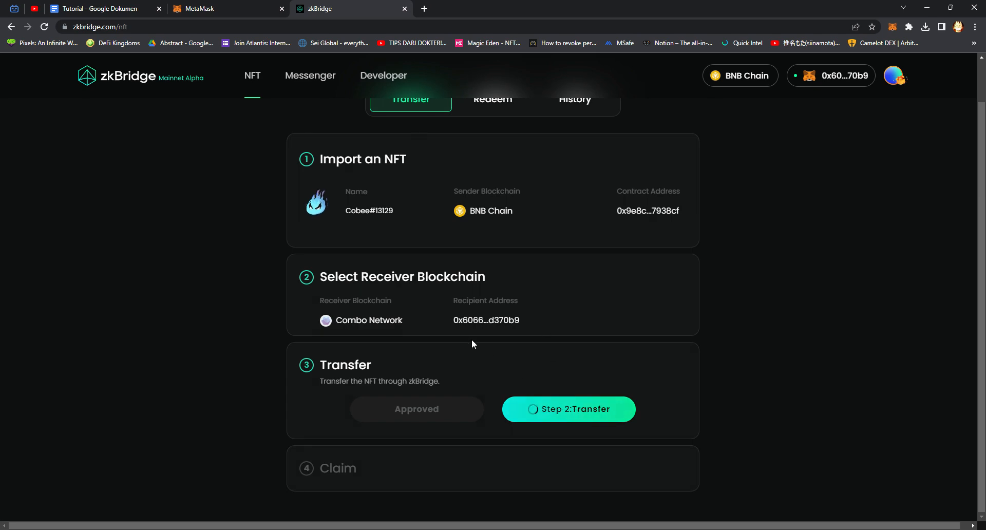
pyautogui.click(207, 9)
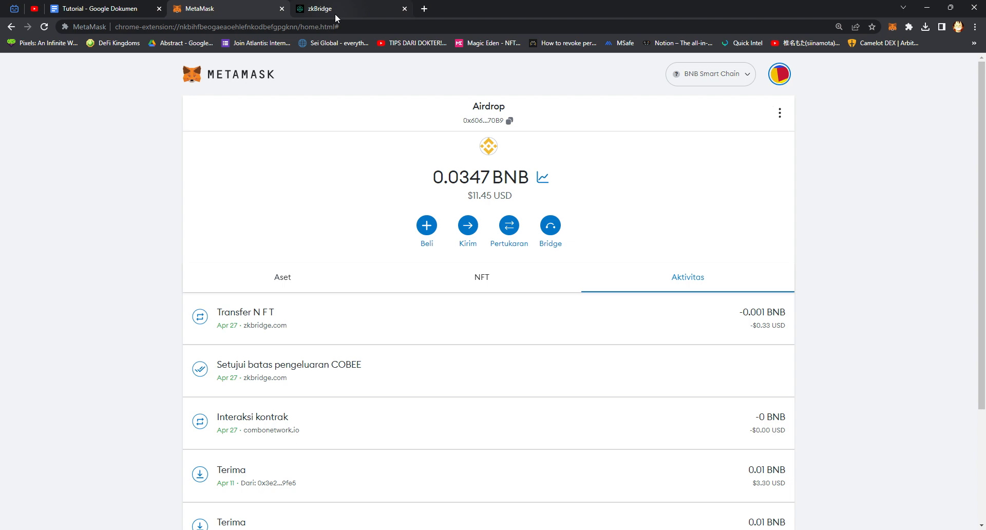
pyautogui.click(350, 9)
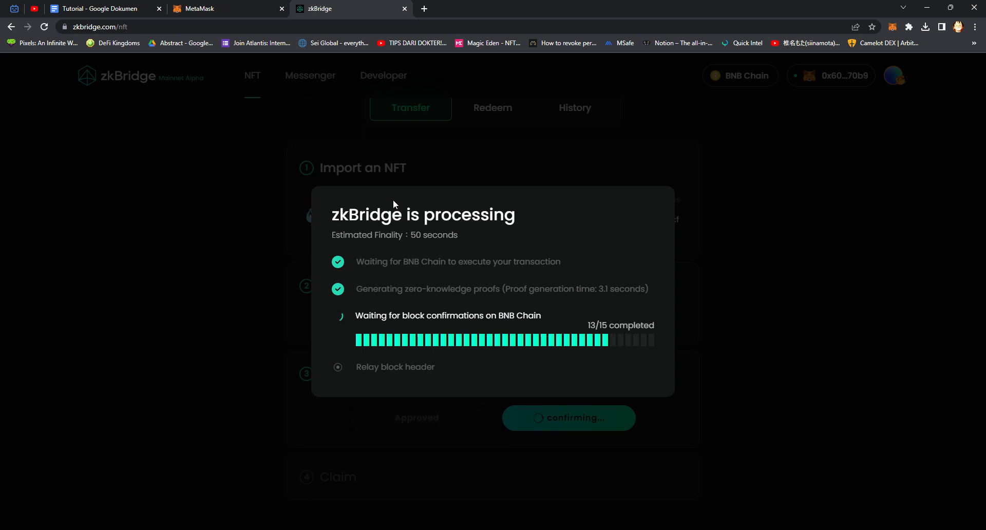
pyautogui.click(94, 8)
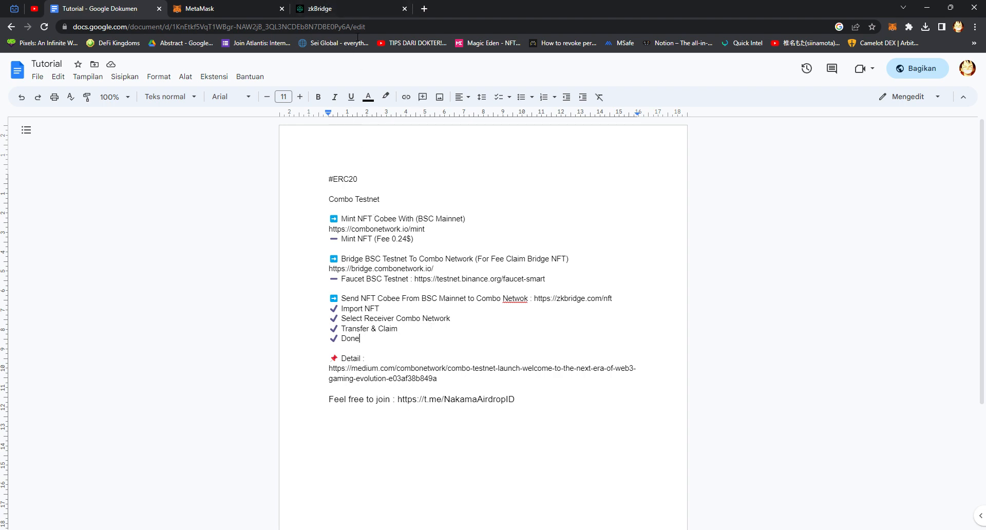
# Return to zkBridge and claim Cobee#13129 on Combo Network.
pyautogui.click(350, 8)
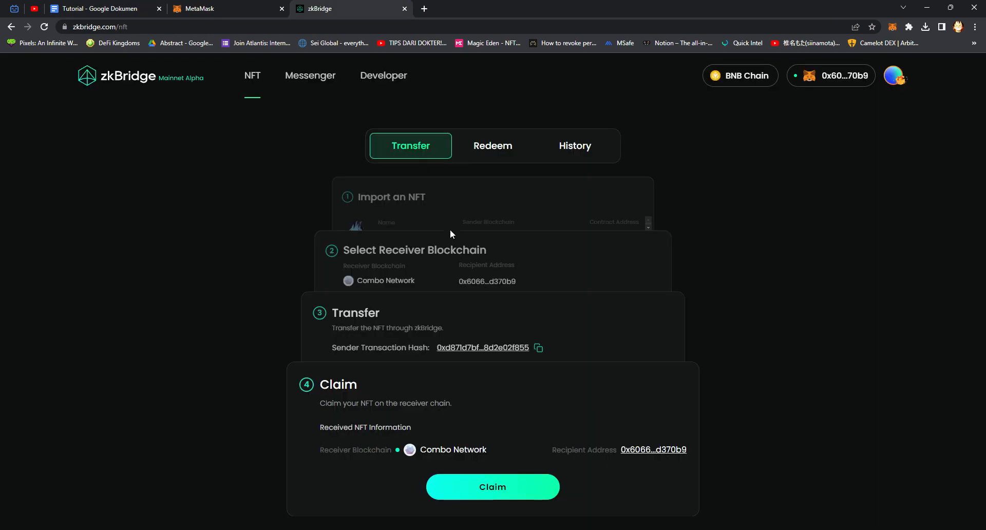
pyautogui.click(492, 486)
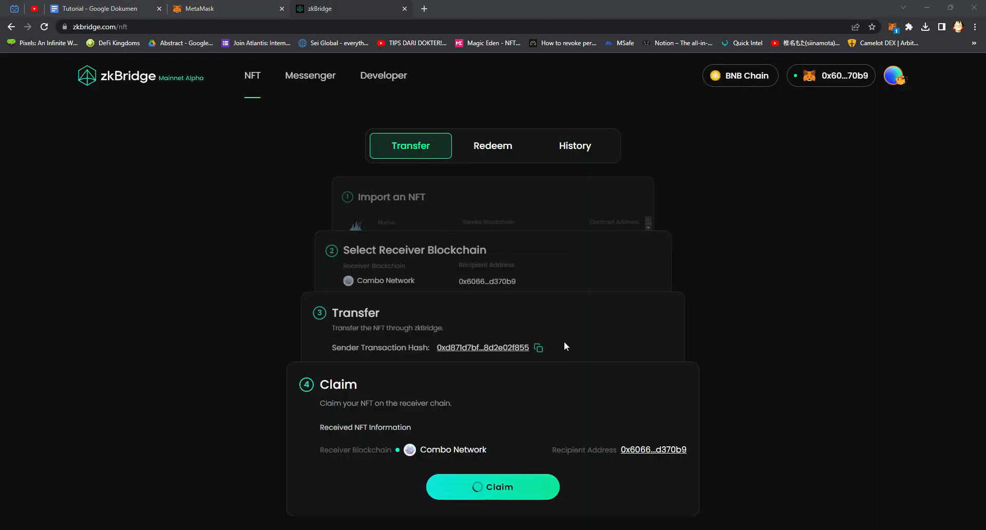
pyautogui.moveTo(946, 293)
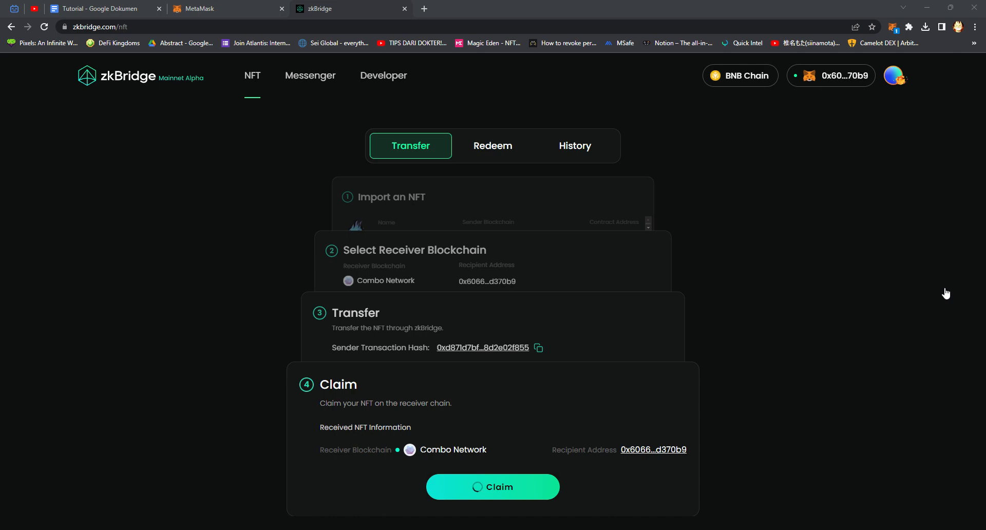
pyautogui.moveTo(832, 315)
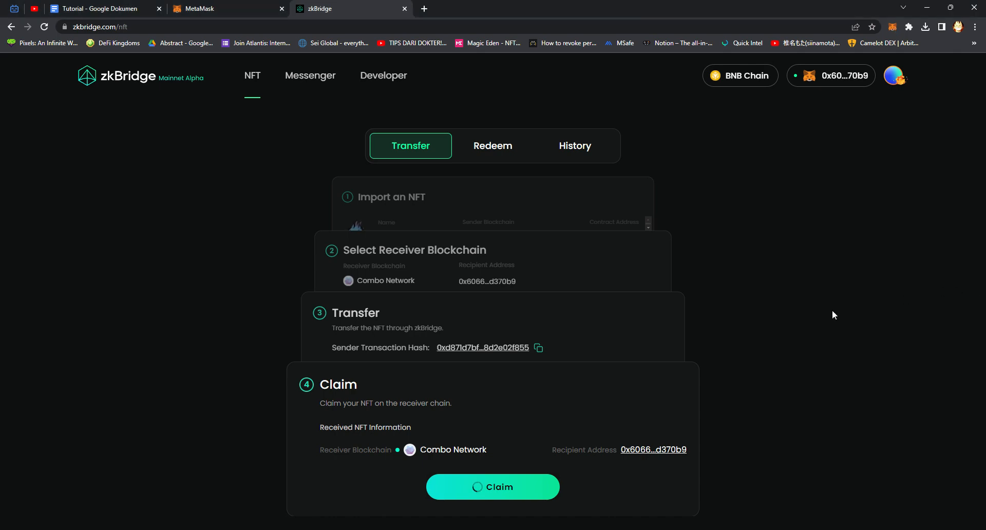
pyautogui.click(493, 487)
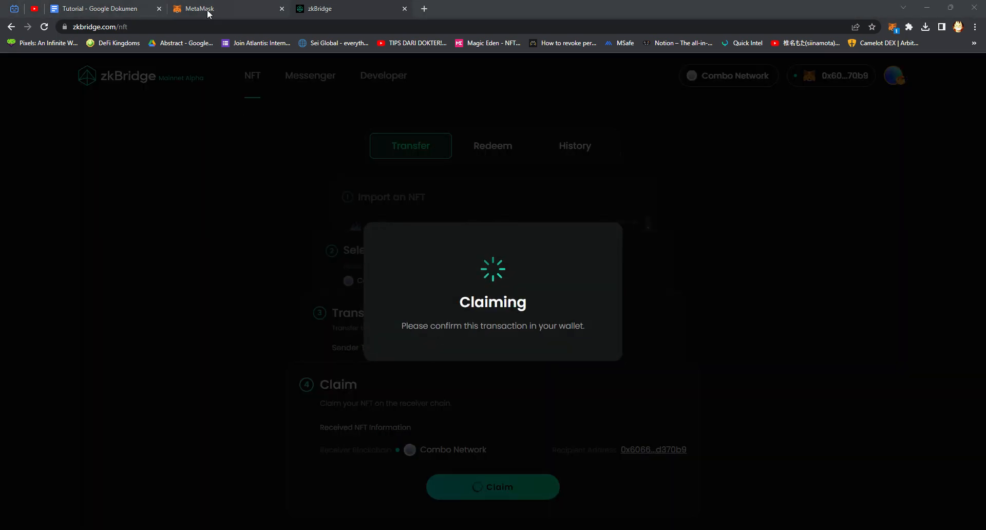
# Confirm the claim in MetaMask and view the completed receiver transaction on COMBOTrace.
pyautogui.click(201, 8)
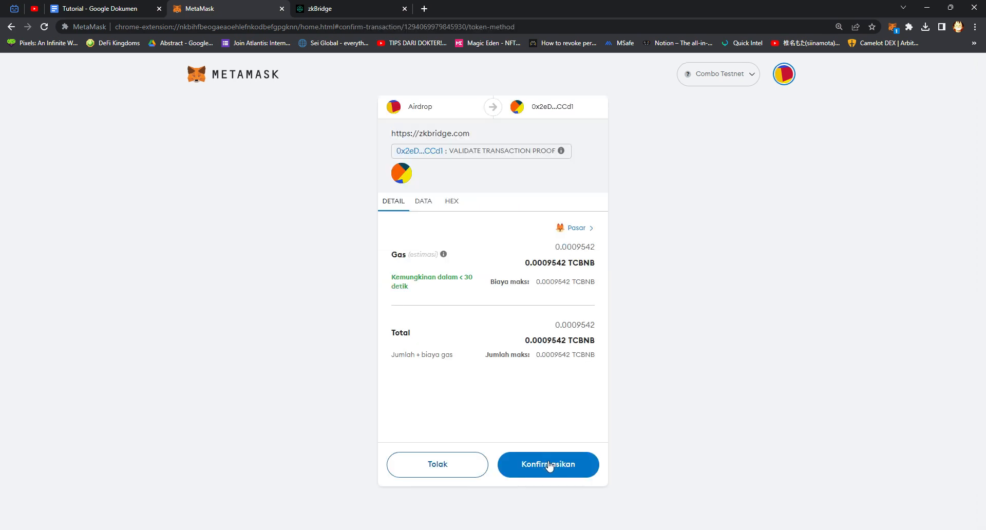
pyautogui.click(547, 463)
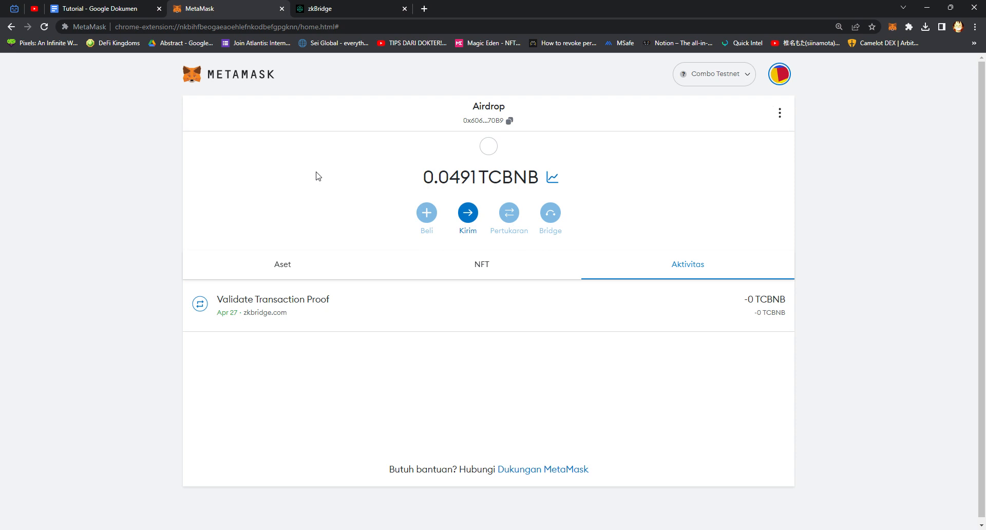
pyautogui.click(350, 8)
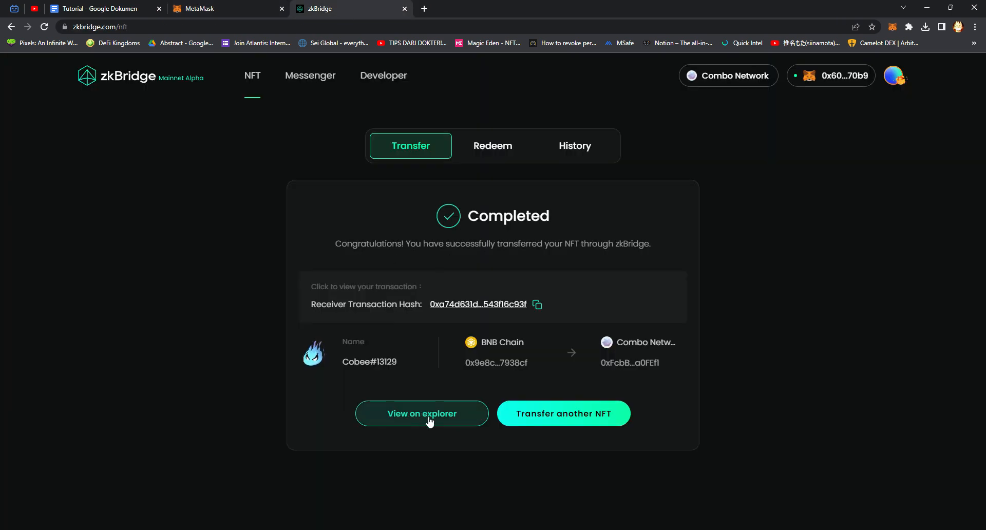
pyautogui.click(421, 412)
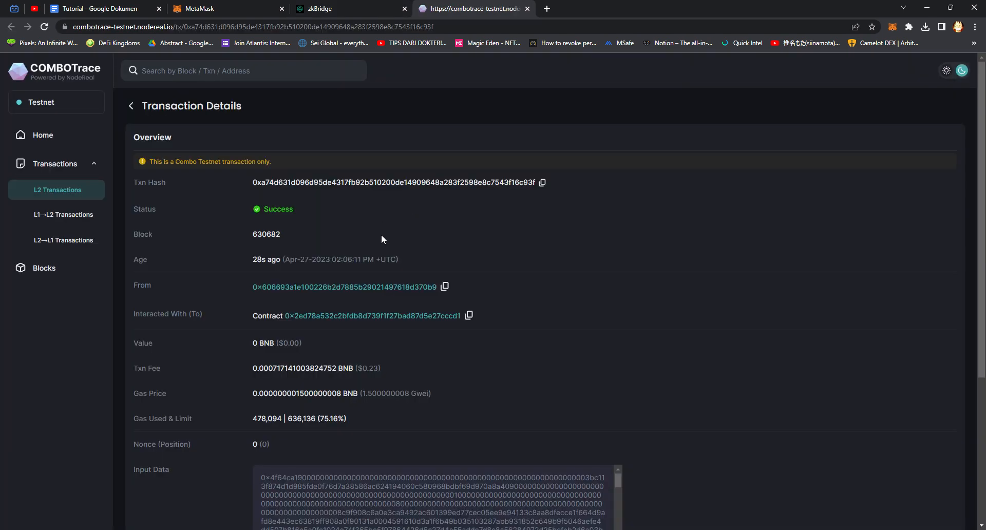
# Browse the sender's internal transactions, deposits and L2→L1 list, then check MetaMask's 0.0491 TCBNB.
pyautogui.click(344, 287)
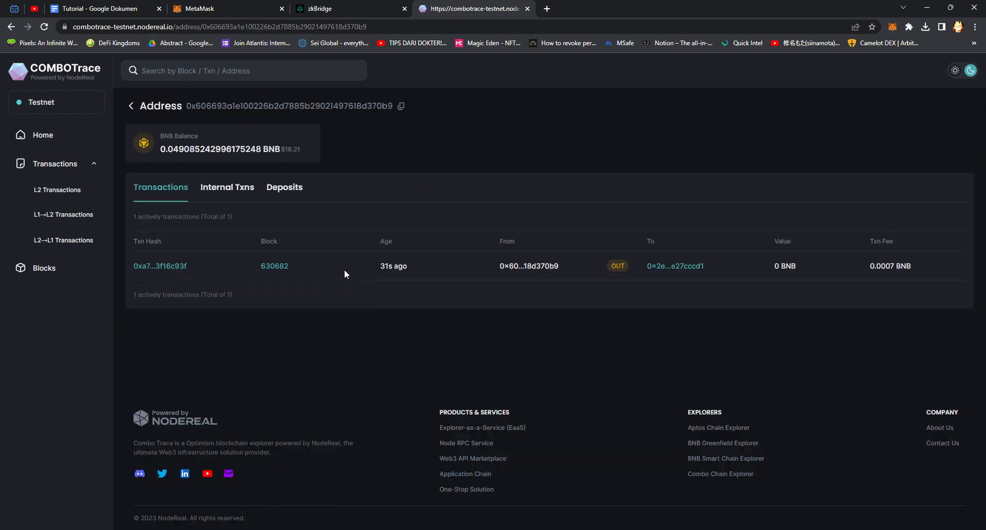
pyautogui.moveTo(416, 278)
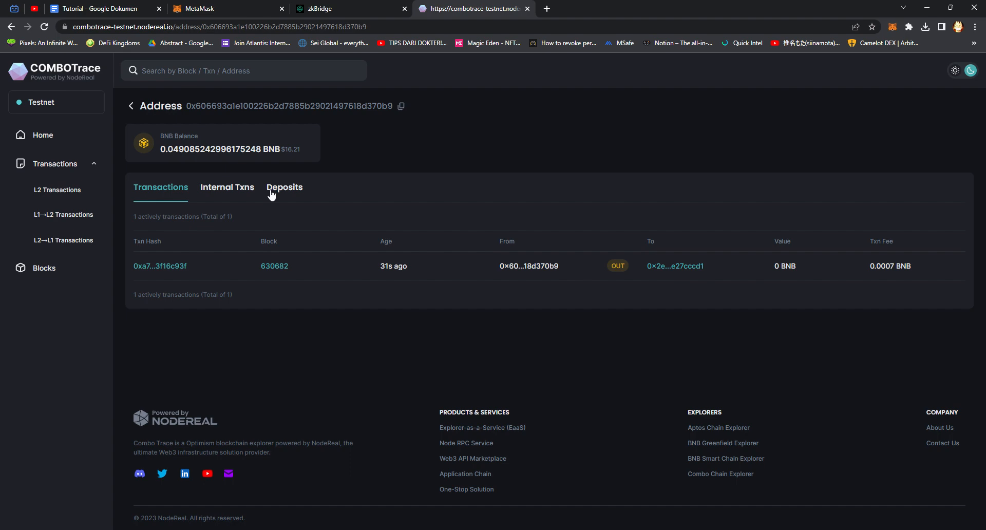
pyautogui.click(227, 187)
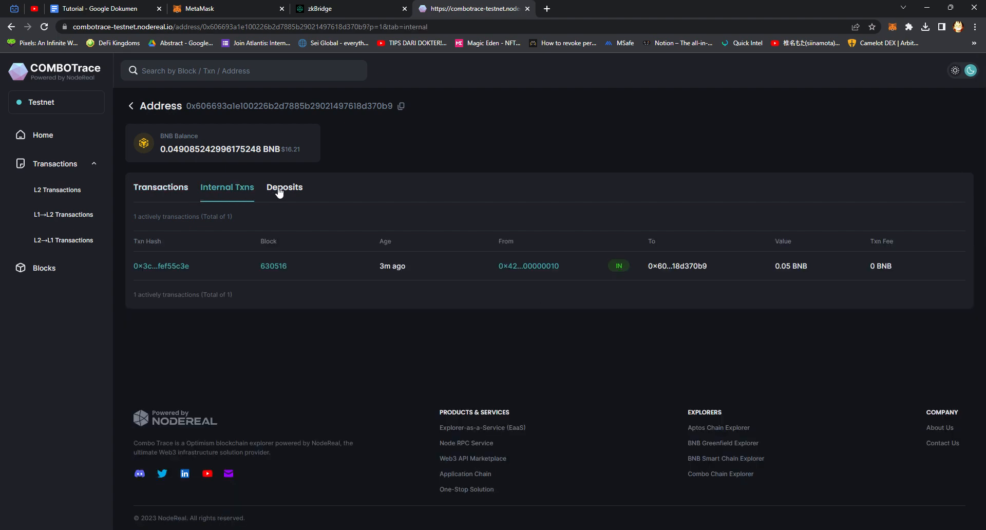
pyautogui.click(284, 187)
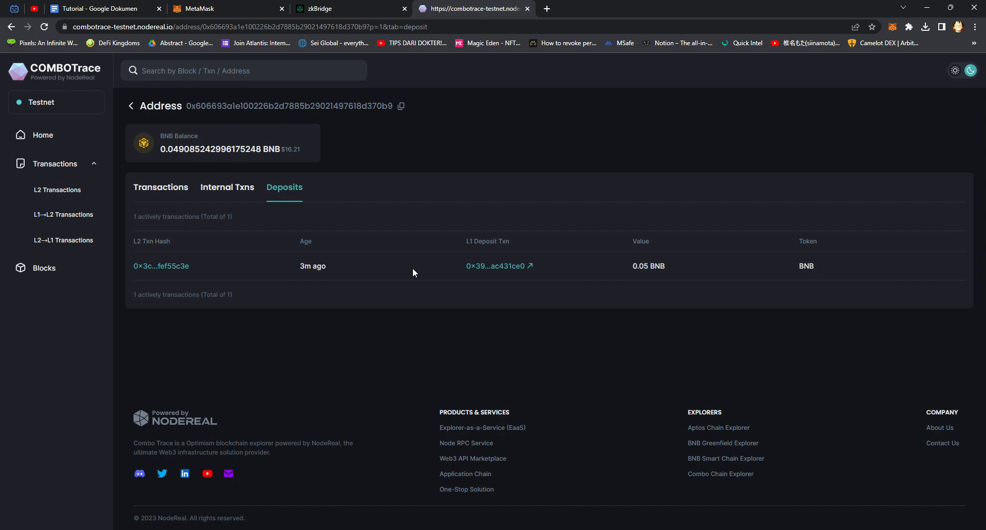
pyautogui.moveTo(63, 214)
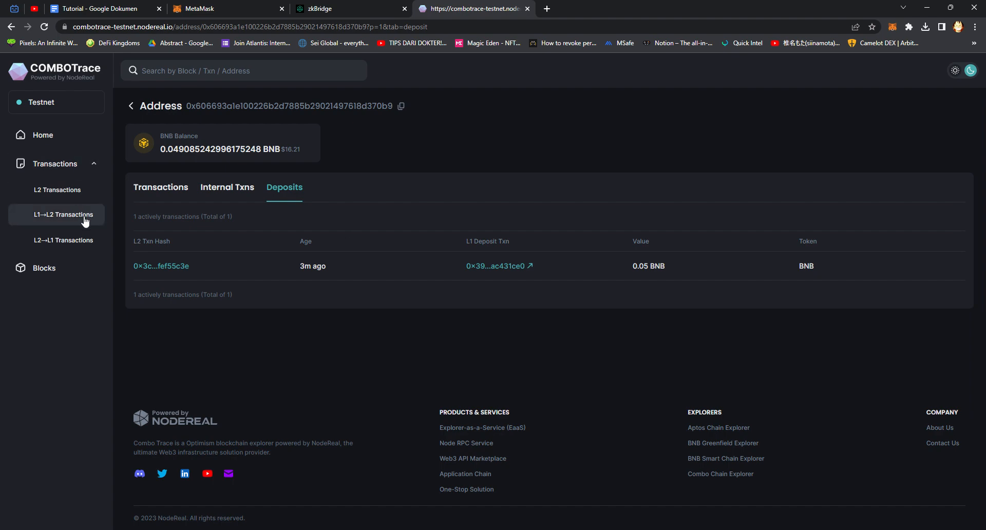
pyautogui.click(63, 241)
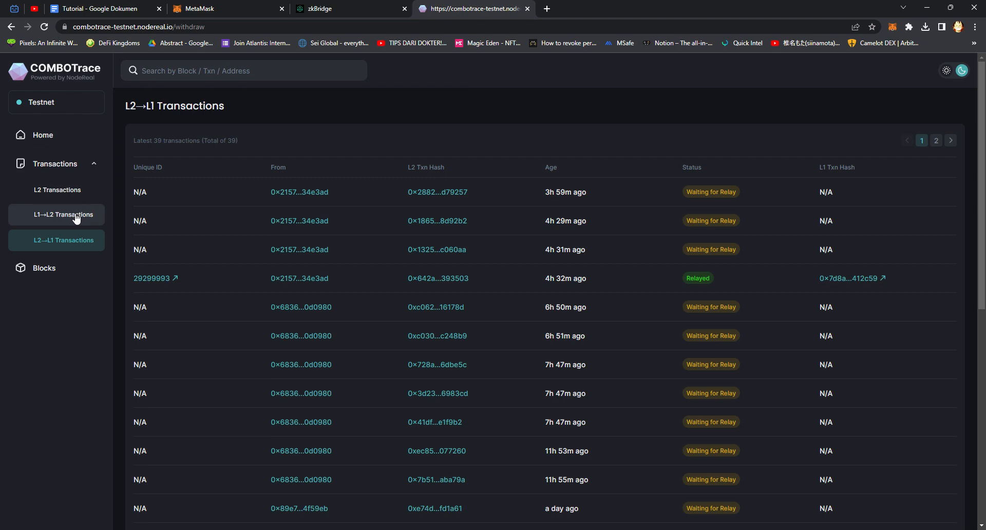
pyautogui.click(57, 189)
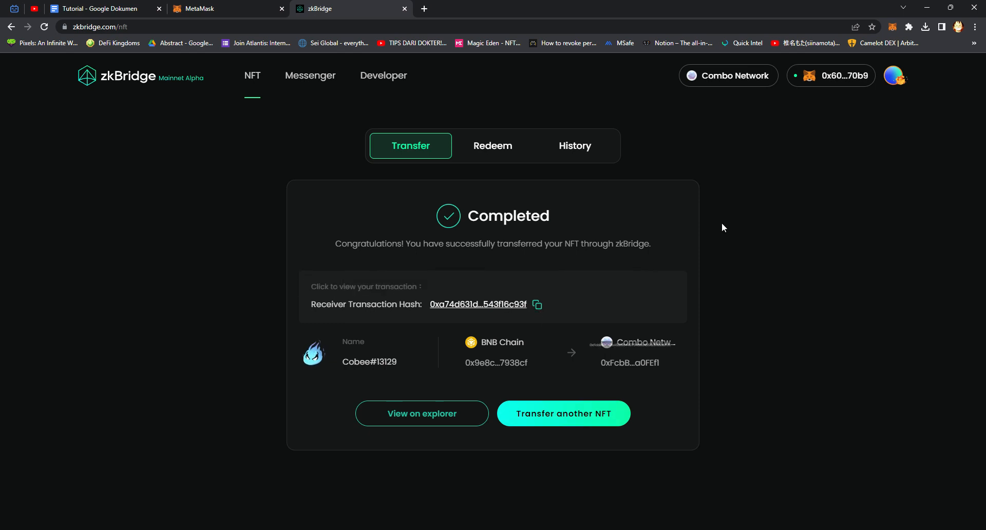
pyautogui.click(217, 9)
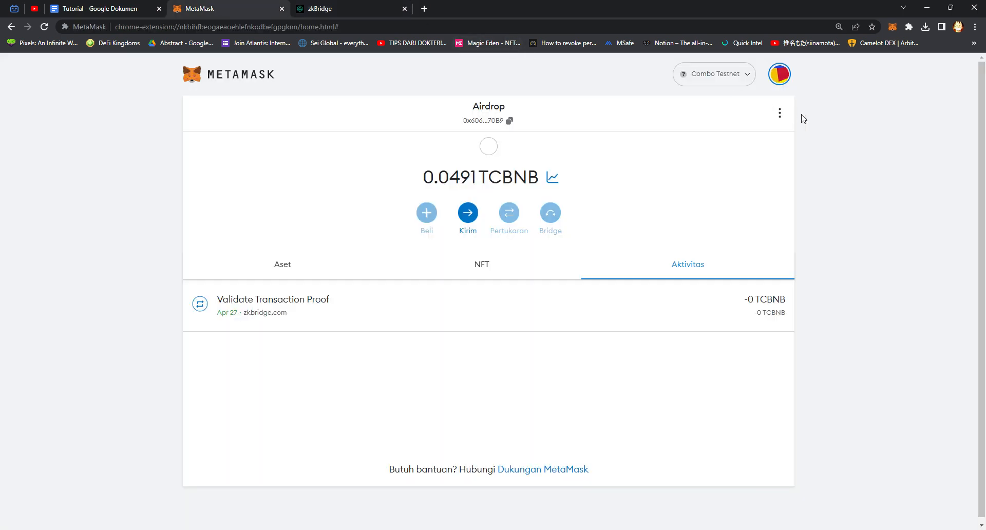